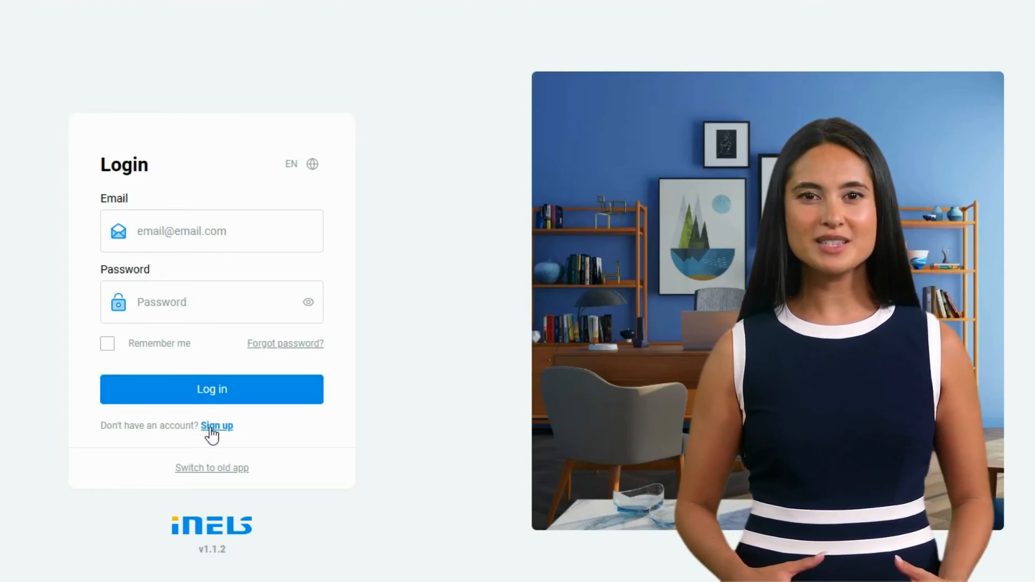
Fill the sign-up form with the support email, name Sup, surname iNELS and the password
left_click(217, 425)
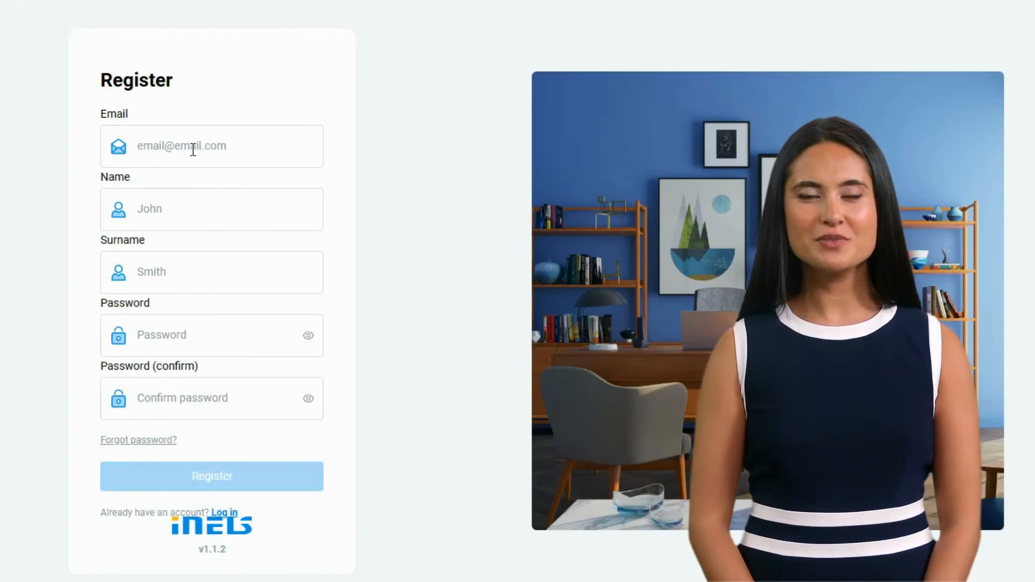
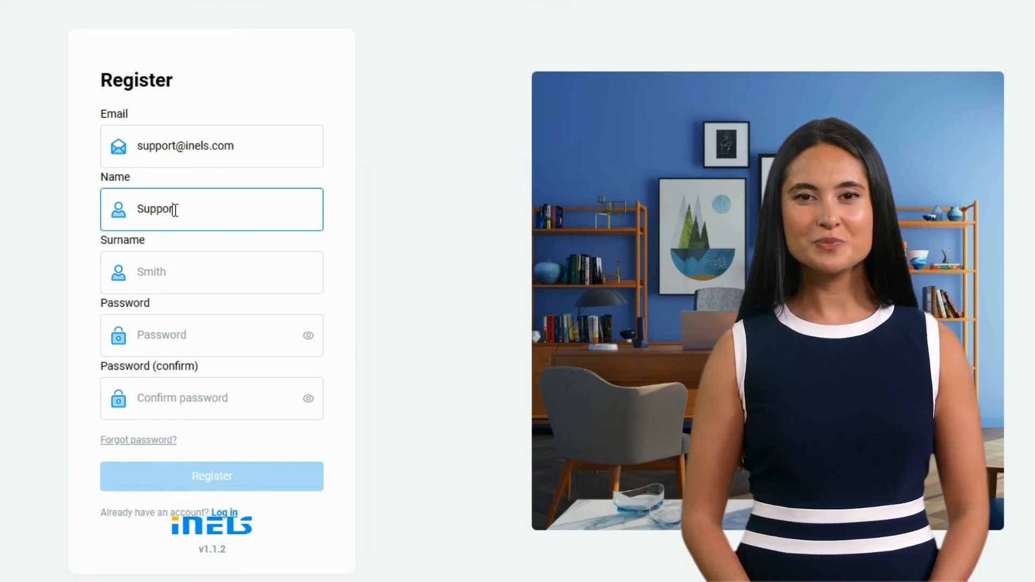
left_click(211, 271)
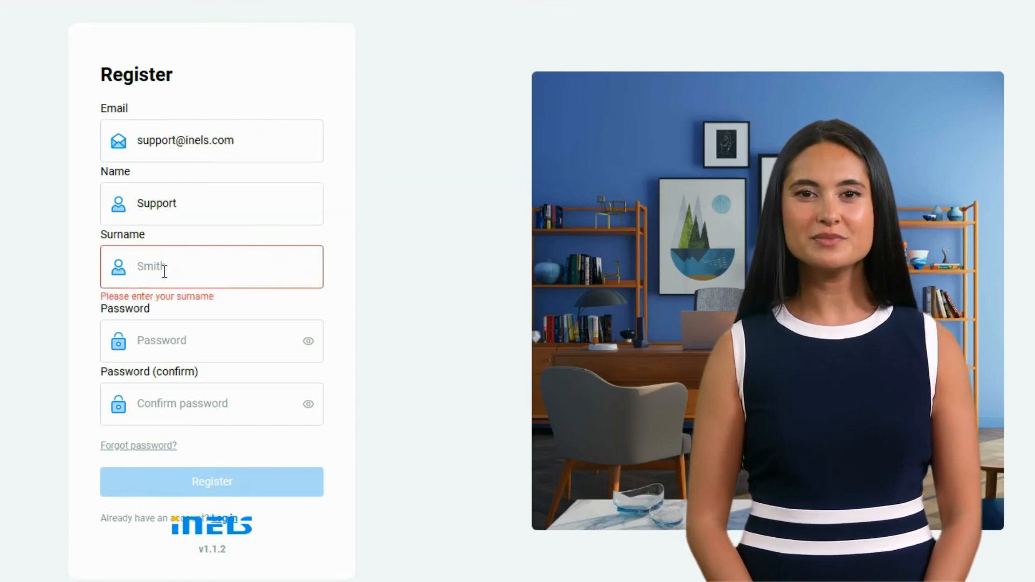
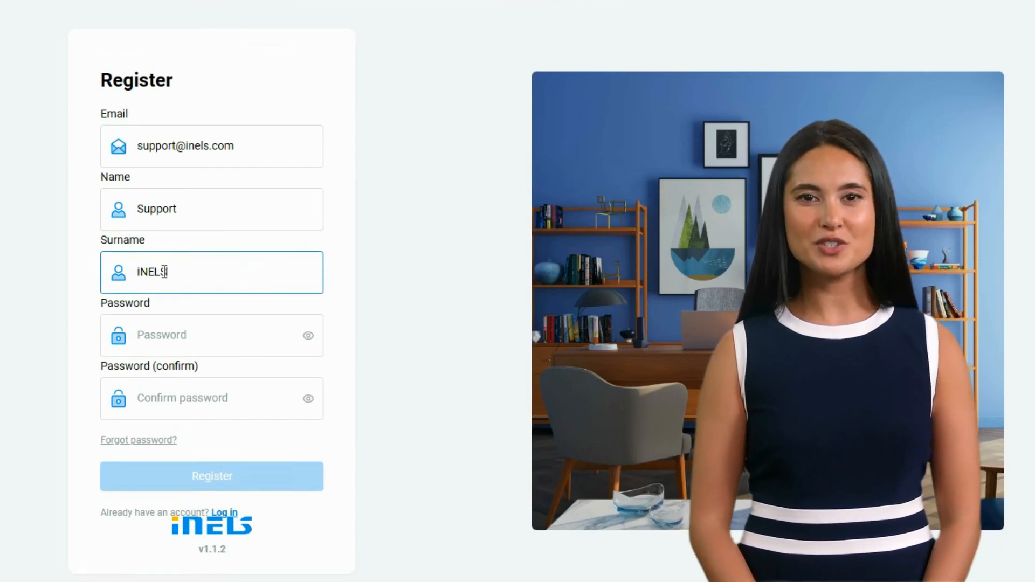
left_click(211, 330)
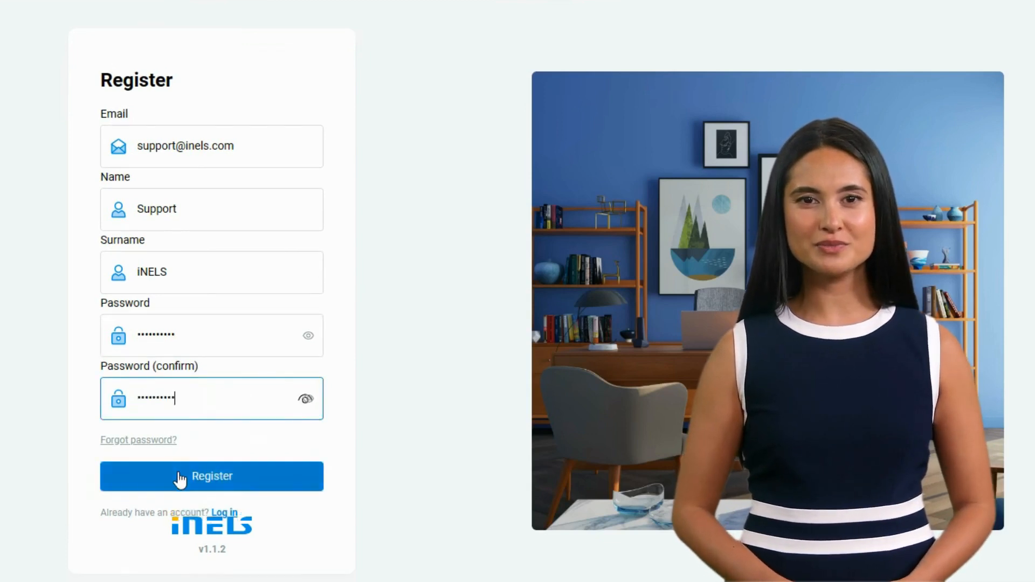
Register the account so the verification email is sent, then return to login
left_click(211, 476)
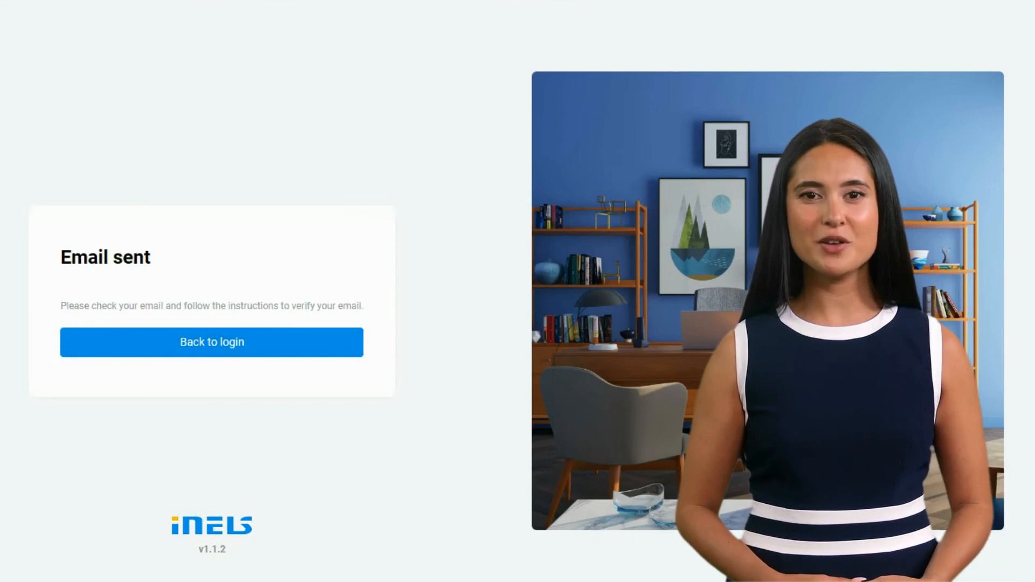
left_click(211, 342)
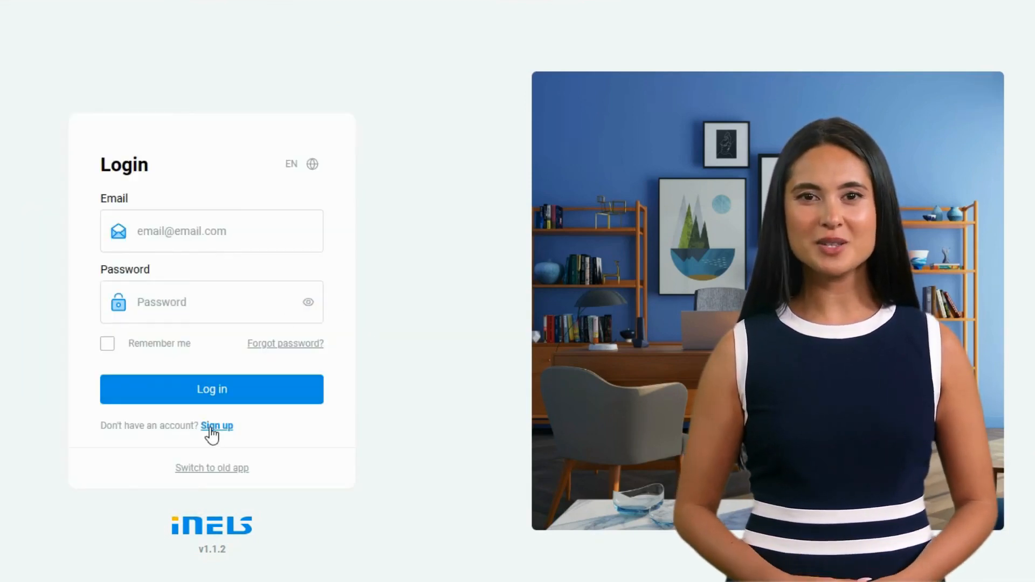
Show the Account settings list with gateway administration, rooms, devices and scenes
left_click(217, 425)
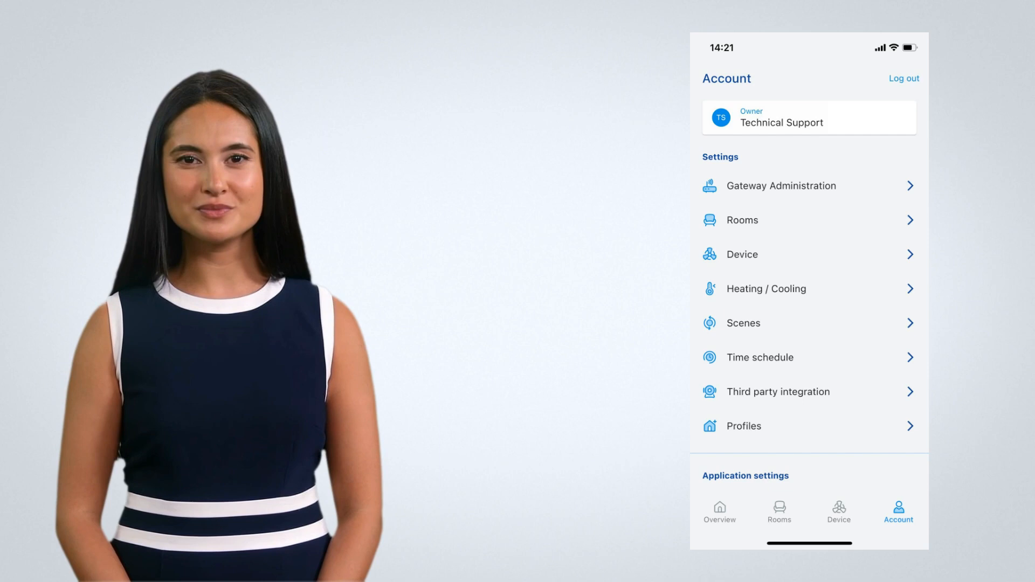
left_click(780, 186)
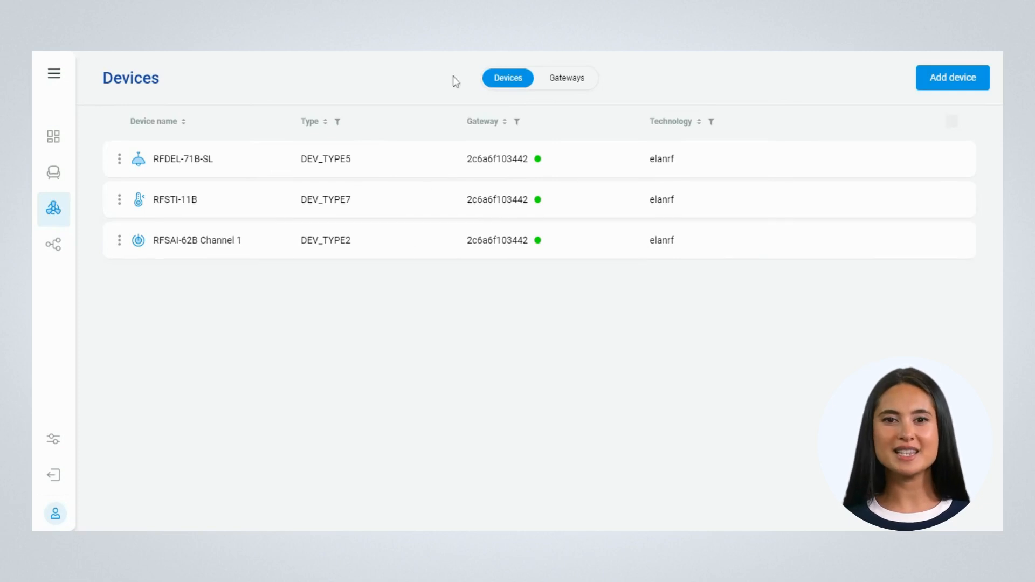
left_click(566, 77)
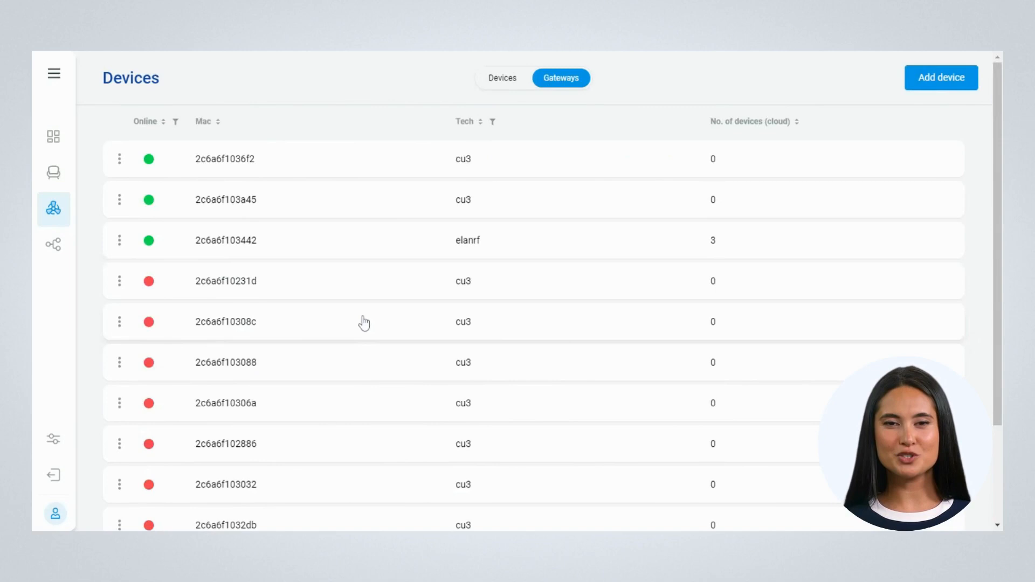
mouse_move(401, 385)
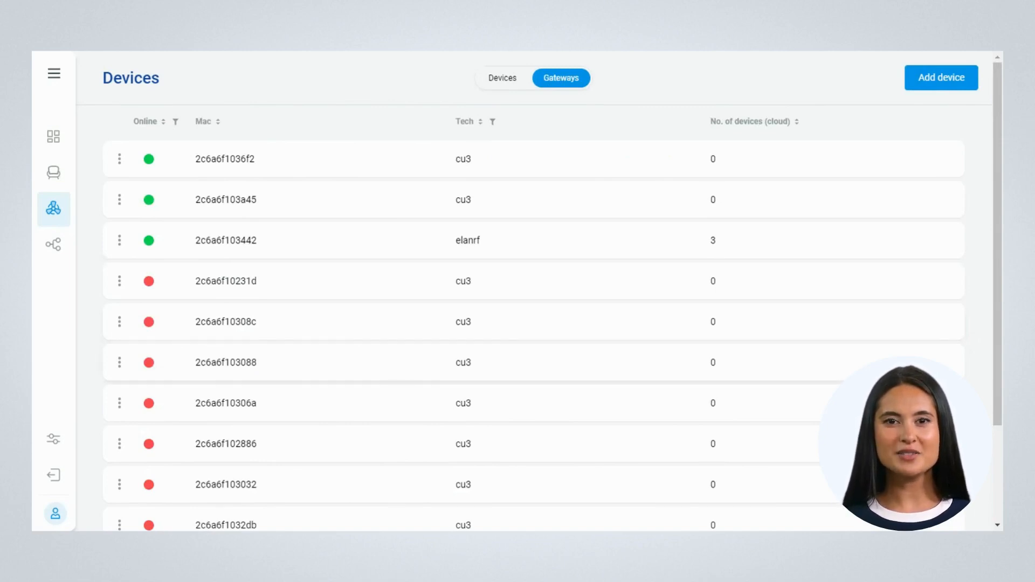
left_click(508, 78)
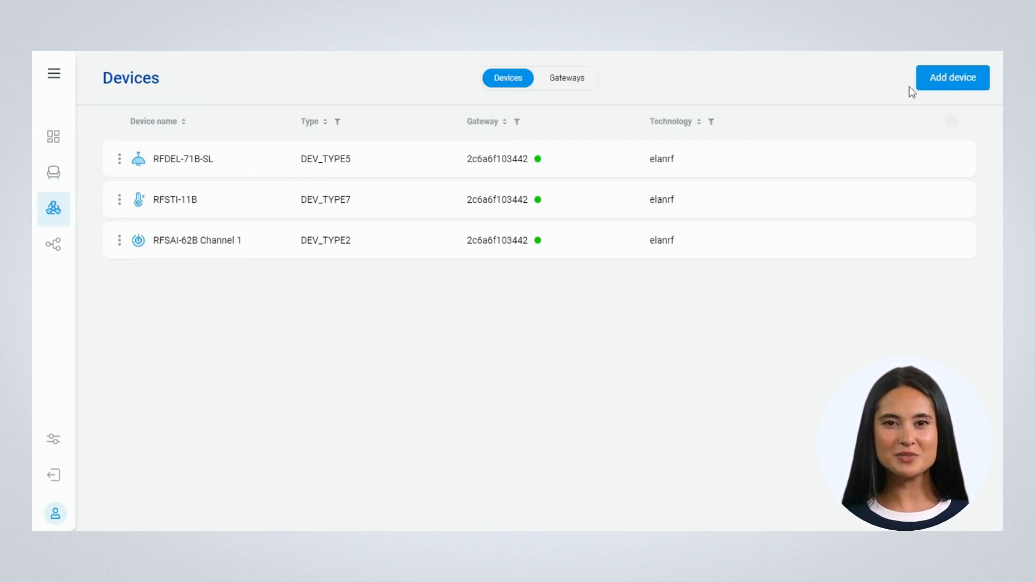
Start a new device named Light on gateway 2c6a6f1036f2
left_click(951, 78)
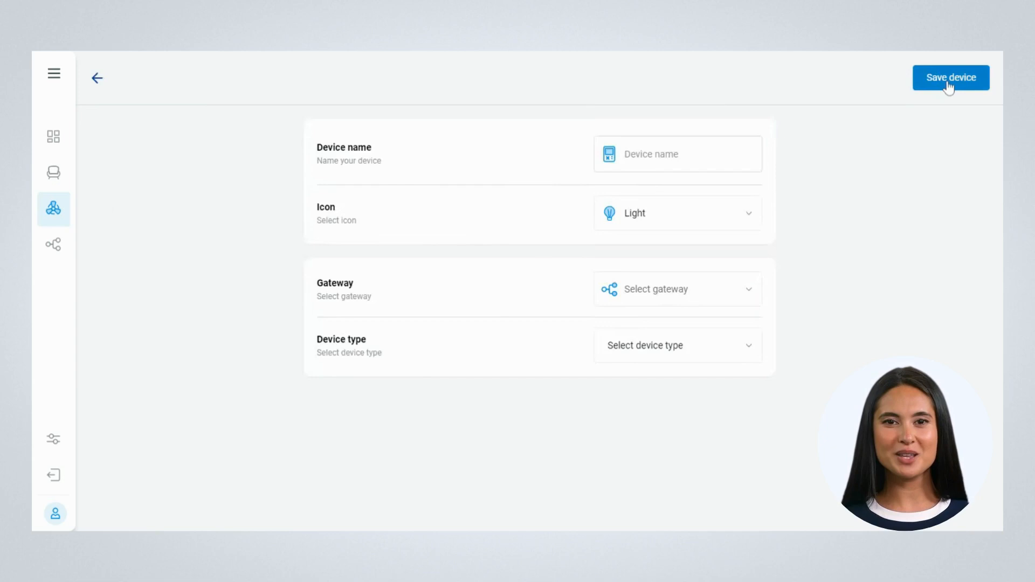
left_click(677, 154)
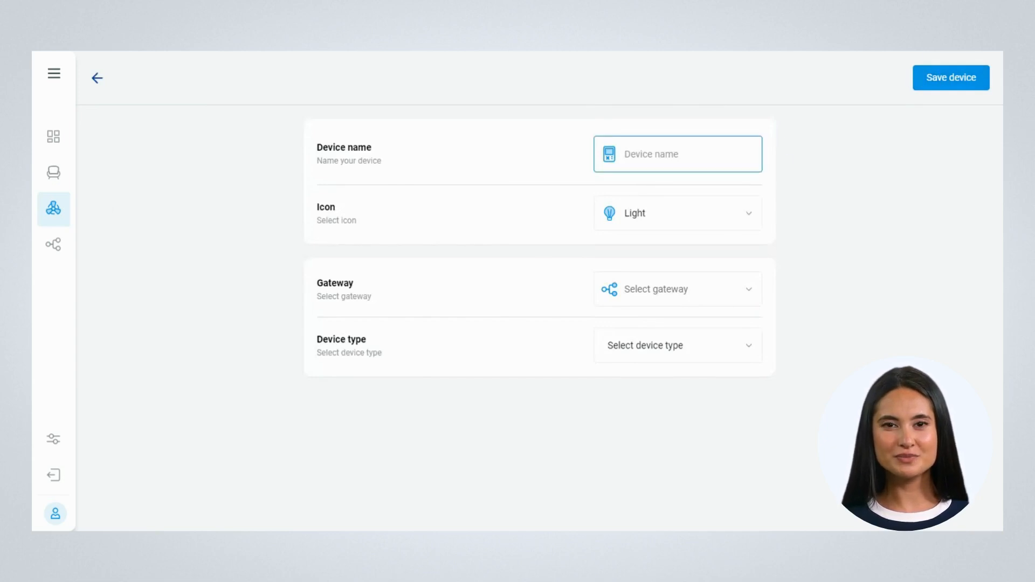
type("Lig")
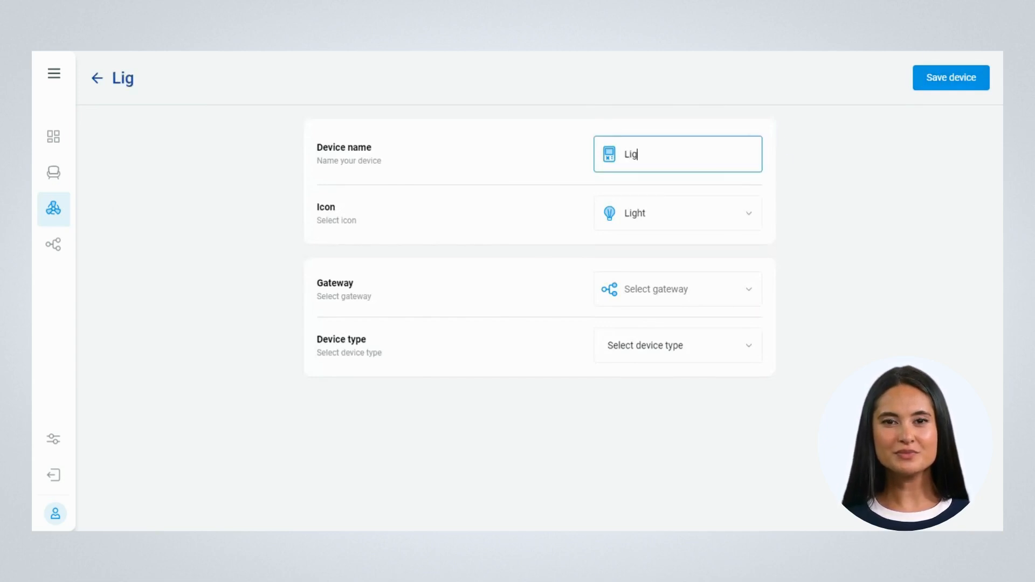
type("ht")
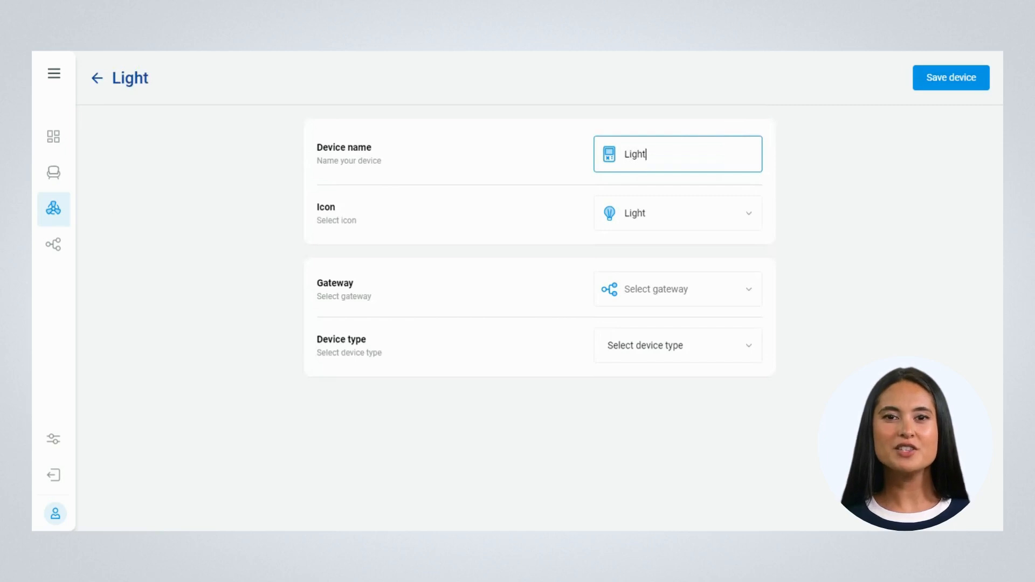
left_click(677, 288)
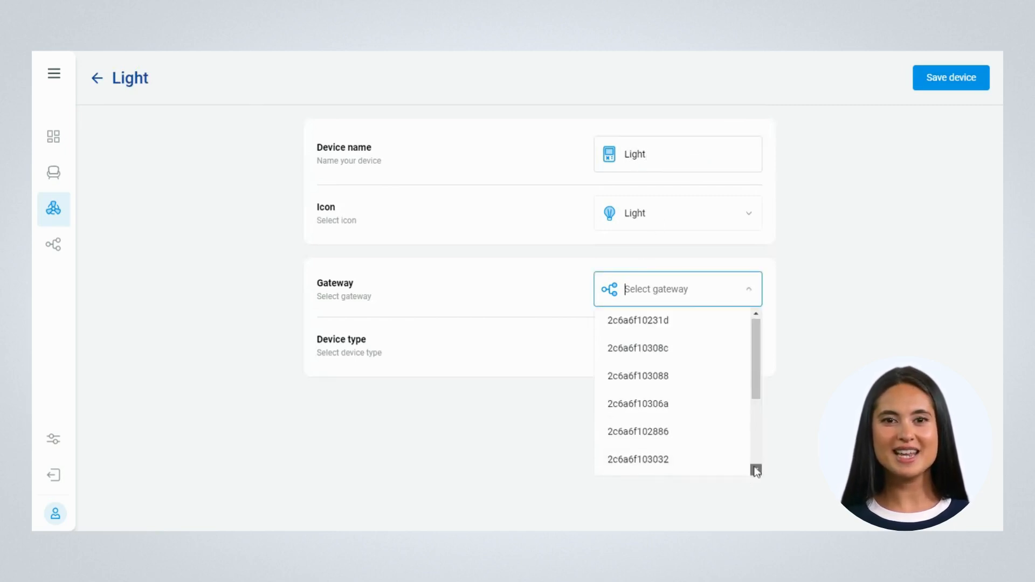
scroll("down", 3)
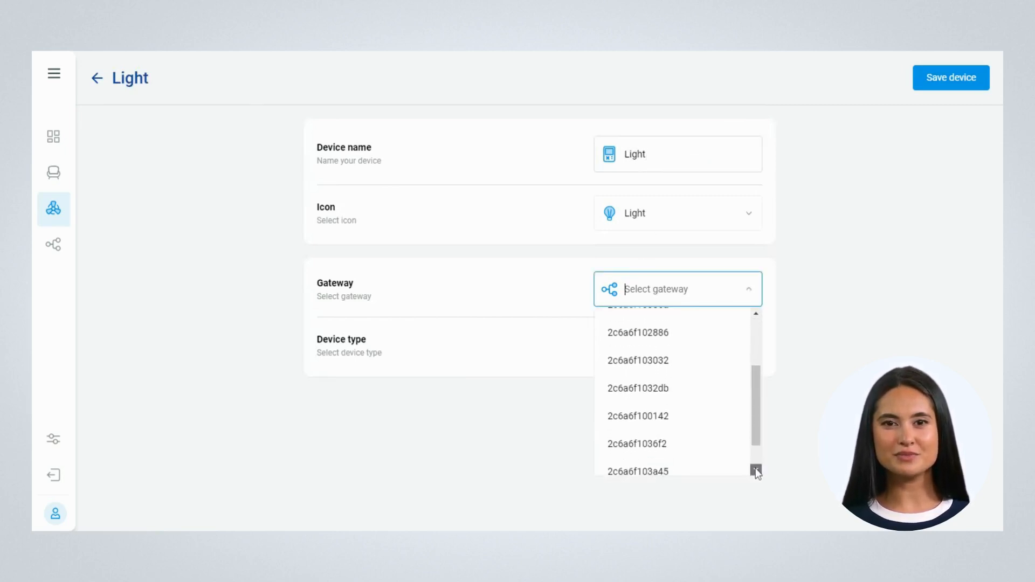
left_click(637, 443)
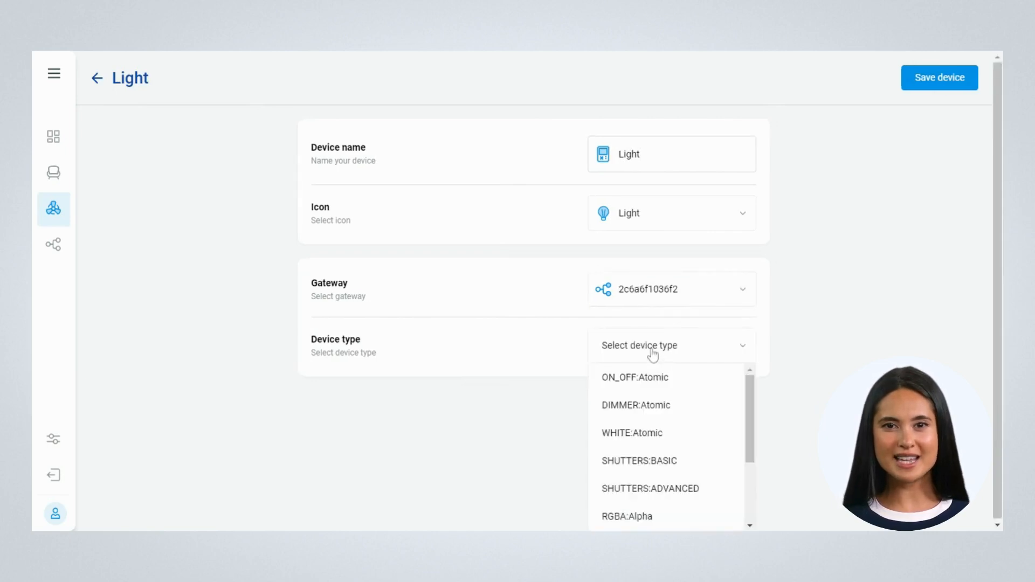
Set type ON_OFF:Atomic and address SA3-012M_RE1_027439, save Light and check it shows OFF
left_click(634, 377)
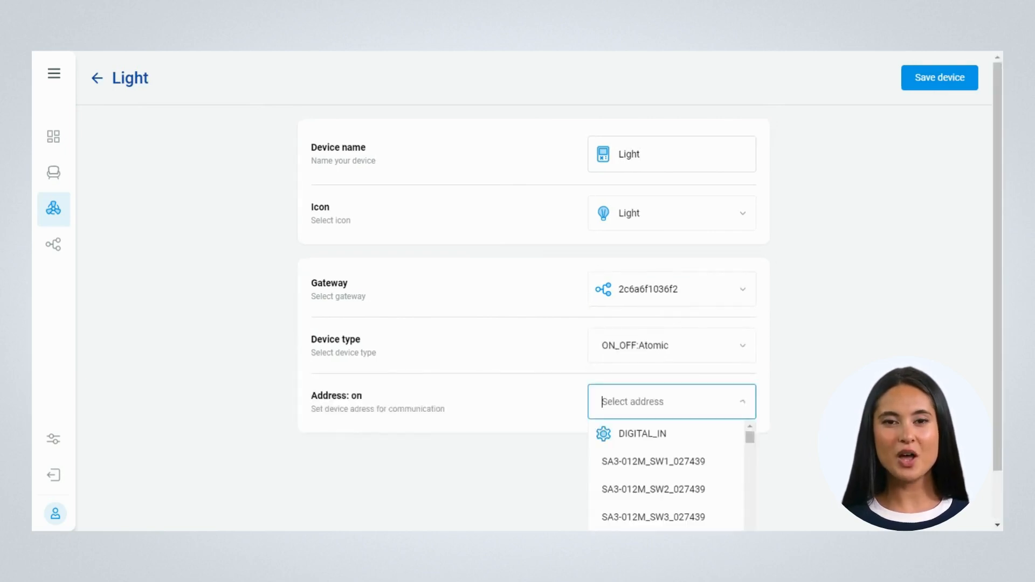
scroll("down", 3)
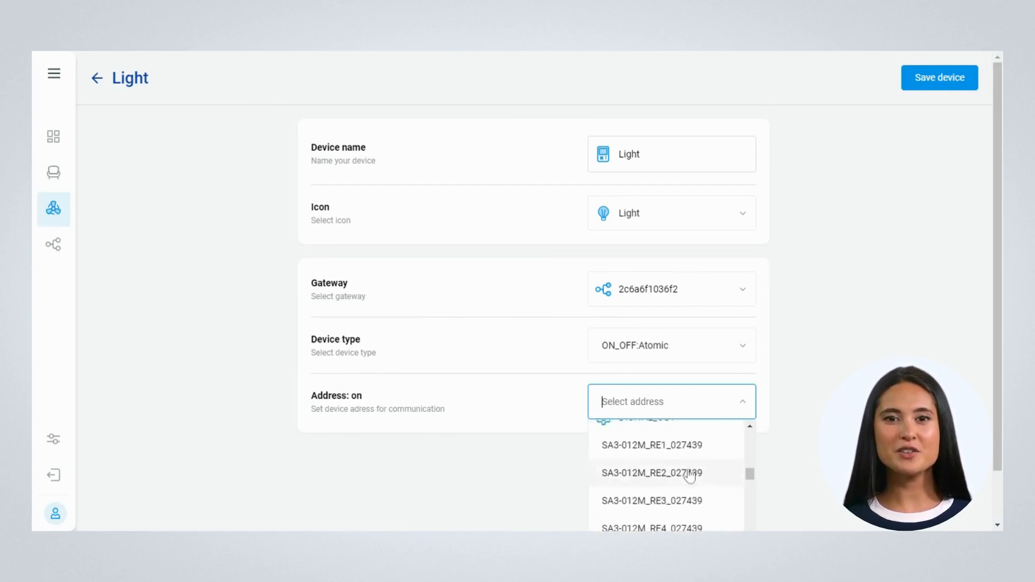
left_click(650, 444)
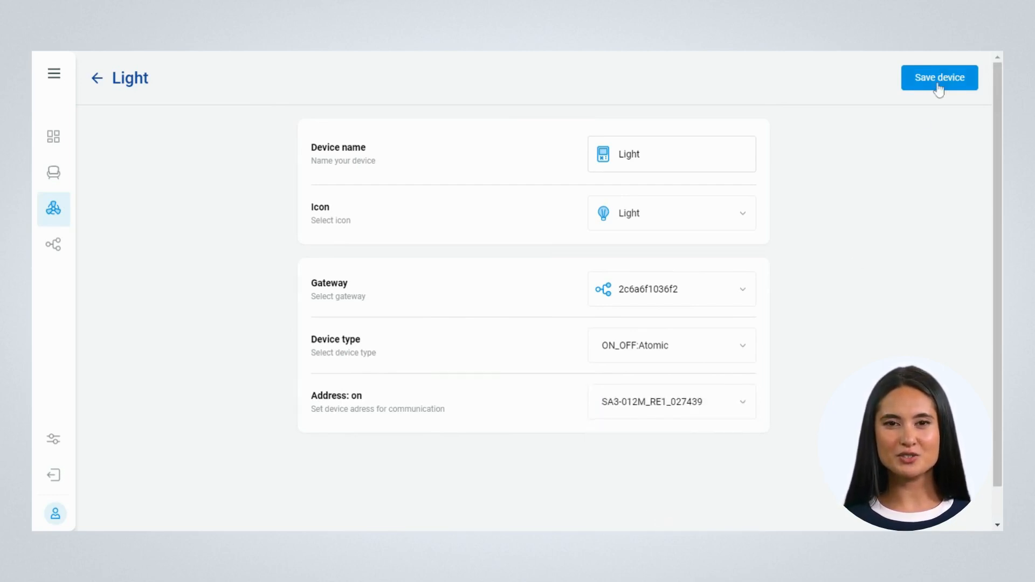
left_click(938, 77)
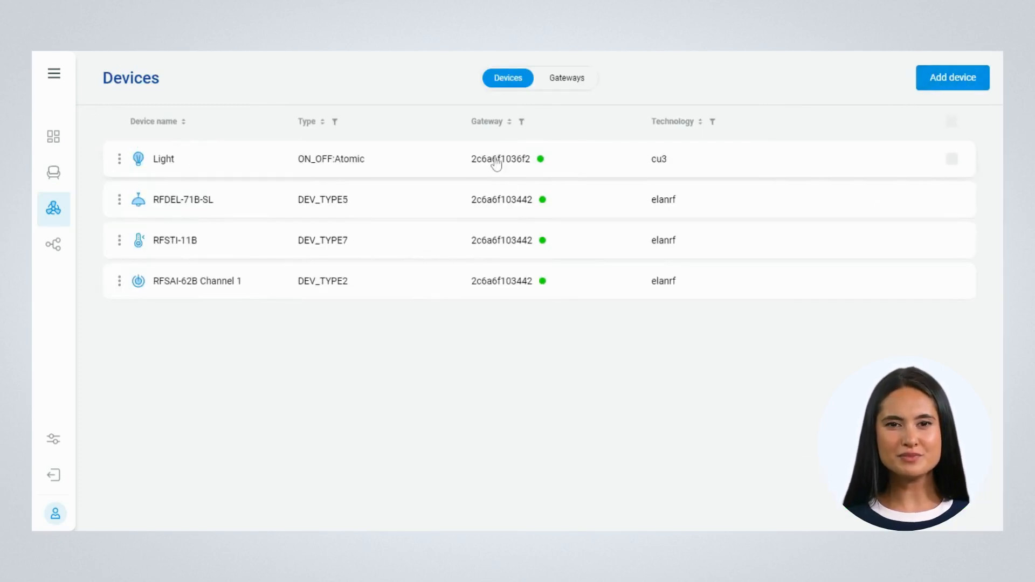
left_click(162, 159)
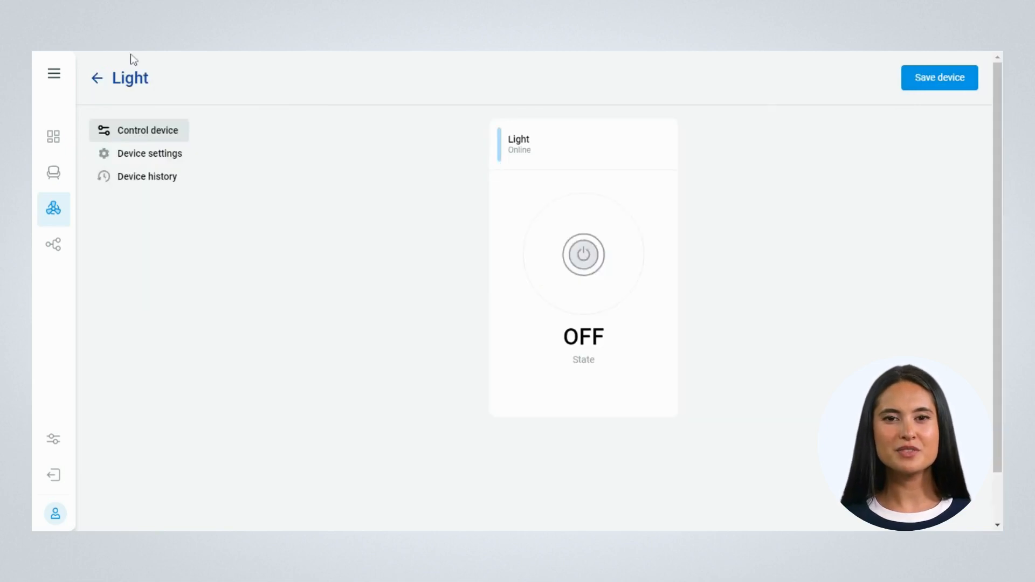
left_click(96, 77)
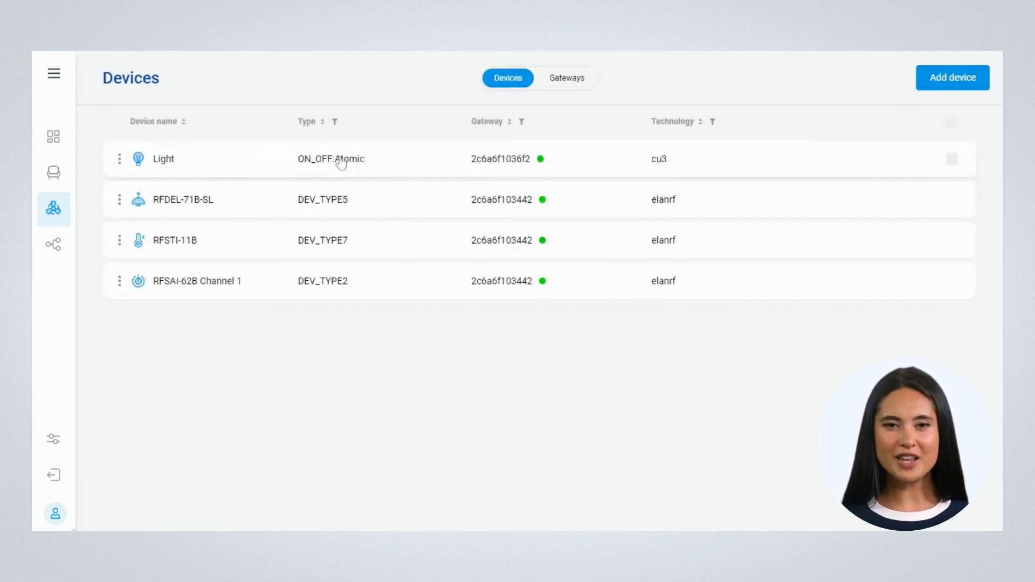
Start a new room named iNELS BUS Room 1 from the rooms list
left_click(53, 172)
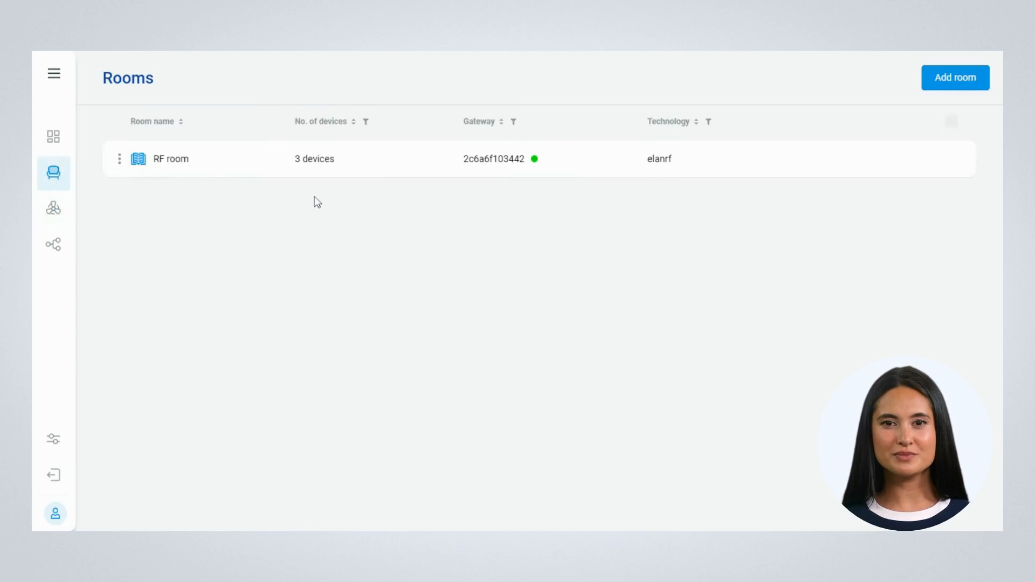
left_click(954, 77)
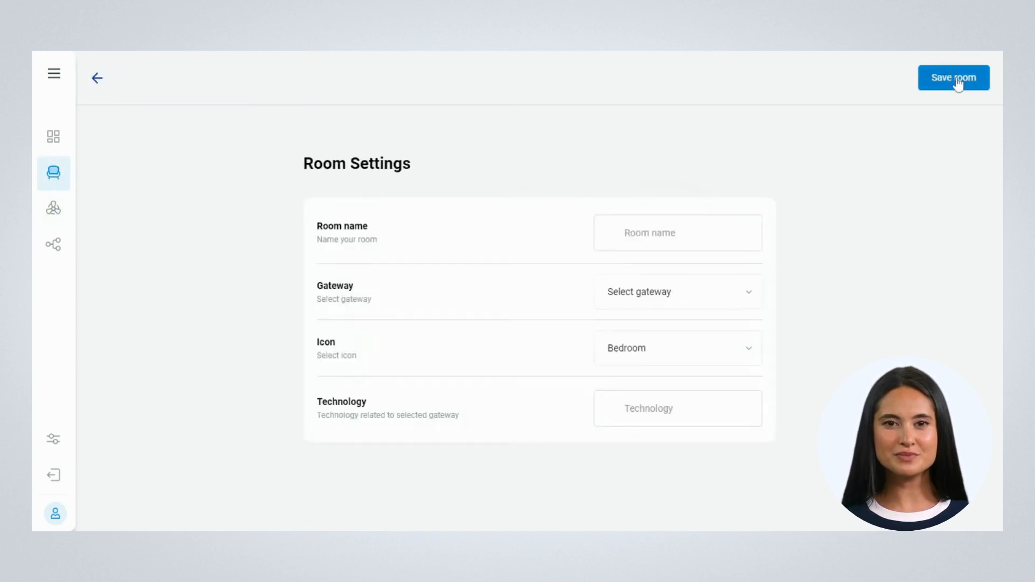
left_click(677, 233)
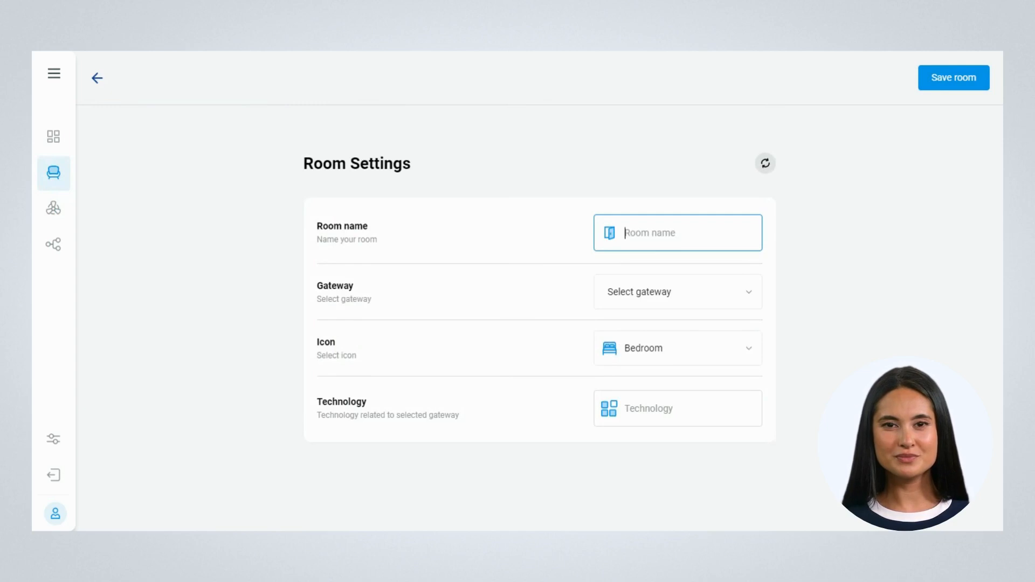
type("iNELS BUS R")
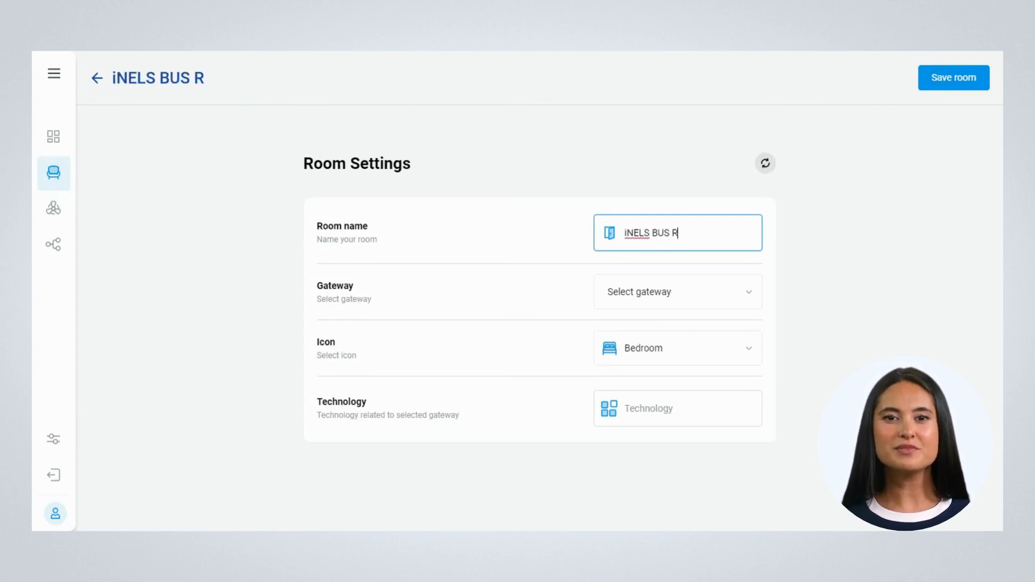
type("oom 1")
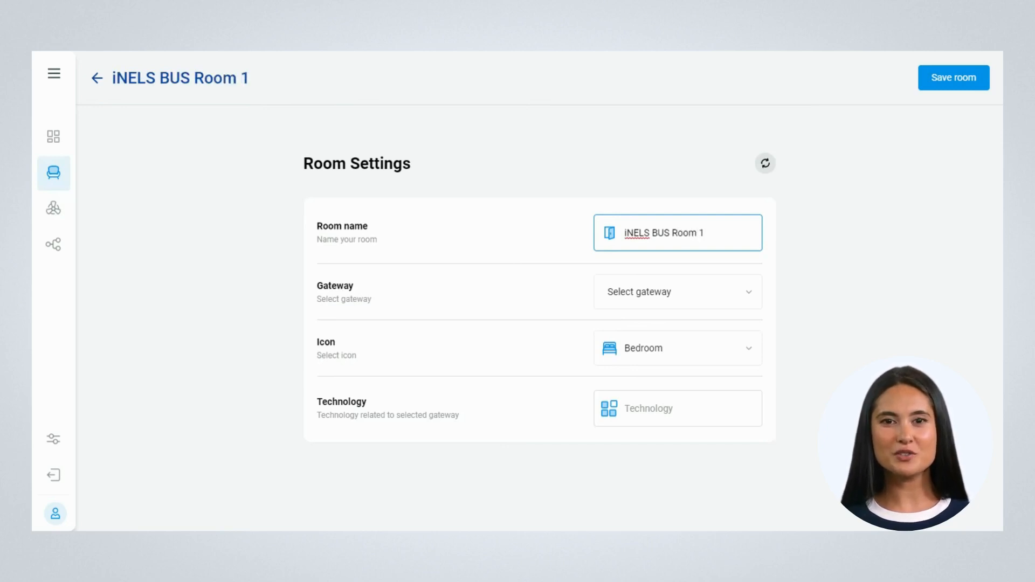
Assign gateway 2c6a6f1036f2, save the room and open it to add devices
left_click(677, 292)
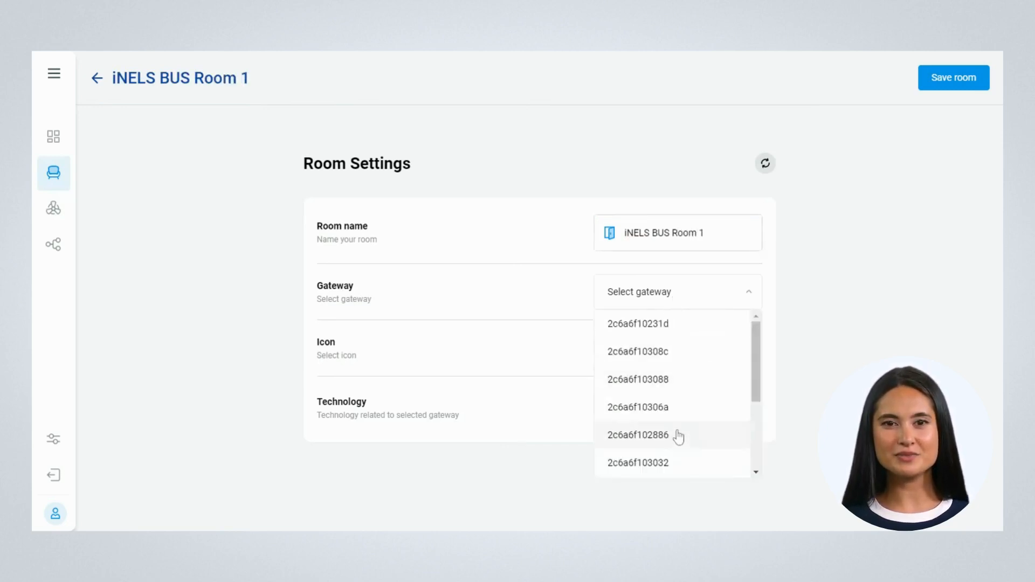
scroll("down", 3)
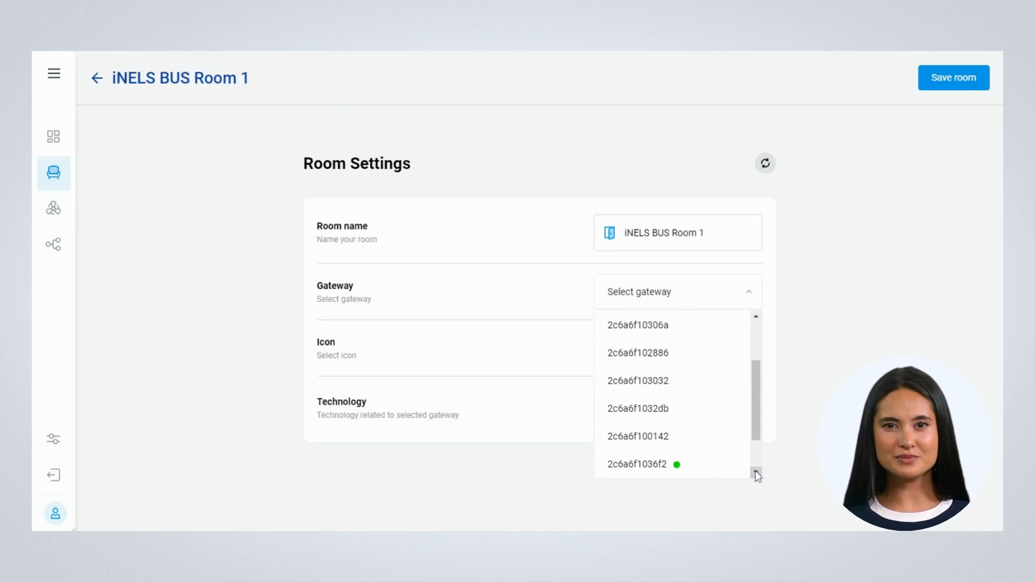
left_click(637, 464)
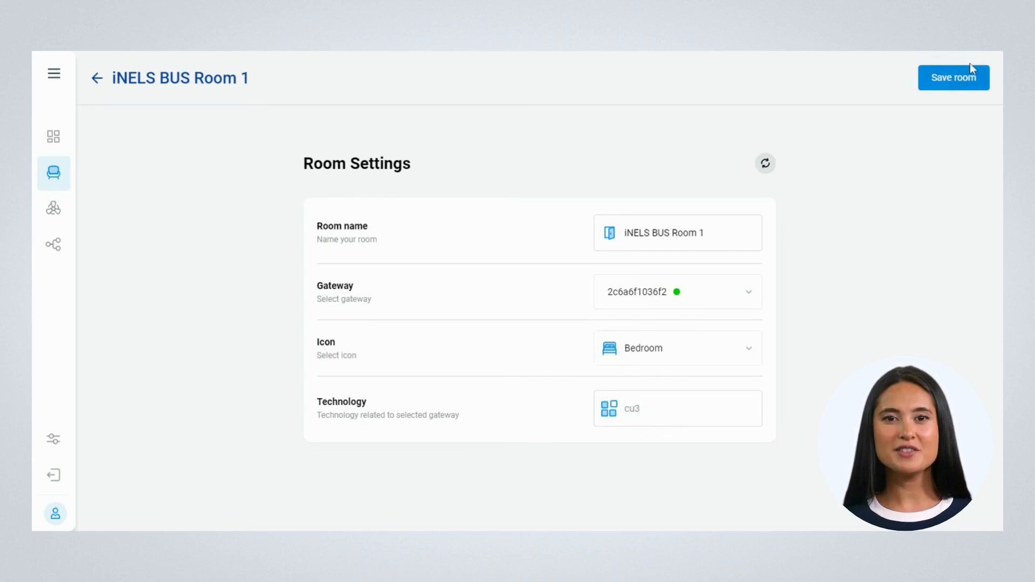
left_click(96, 78)
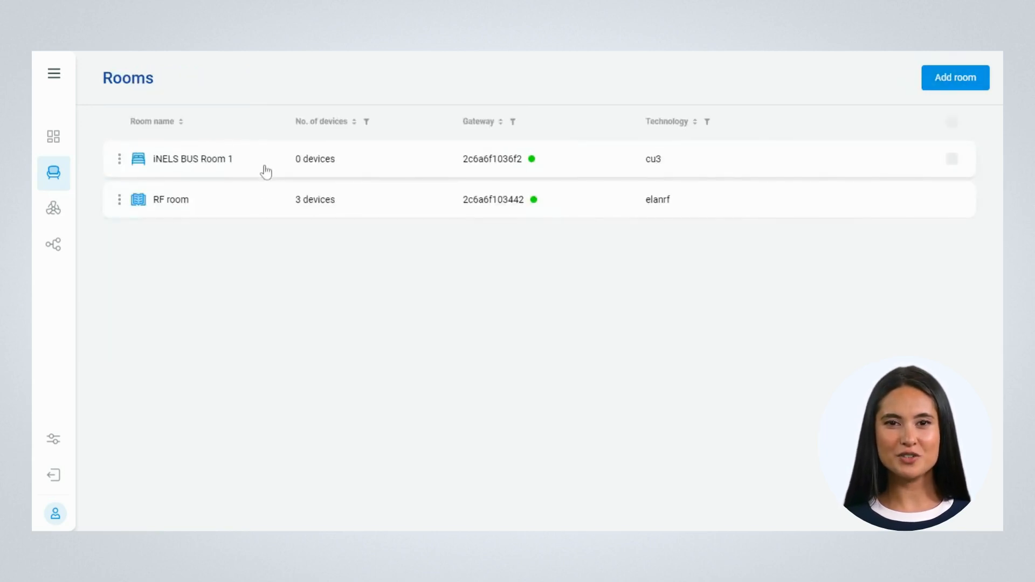
left_click(193, 158)
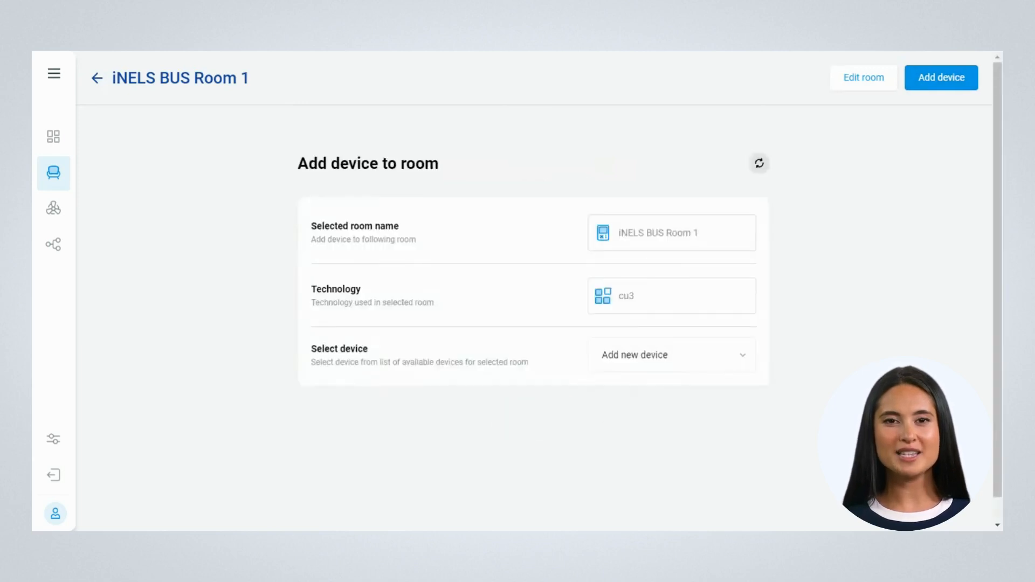
left_click(669, 355)
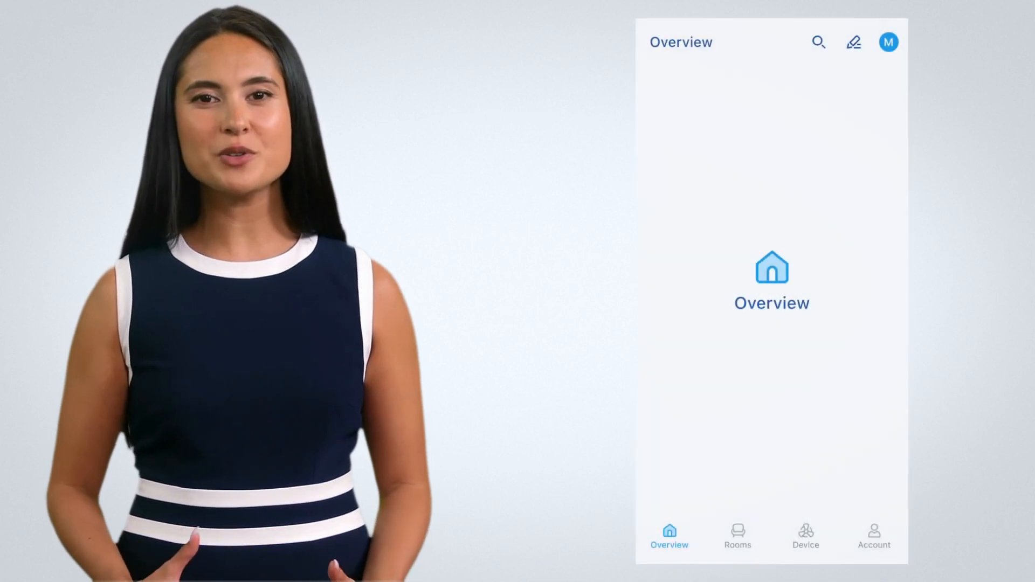
Reach the manual new-gateway form via Account and Gateway Administration
left_click(873, 534)
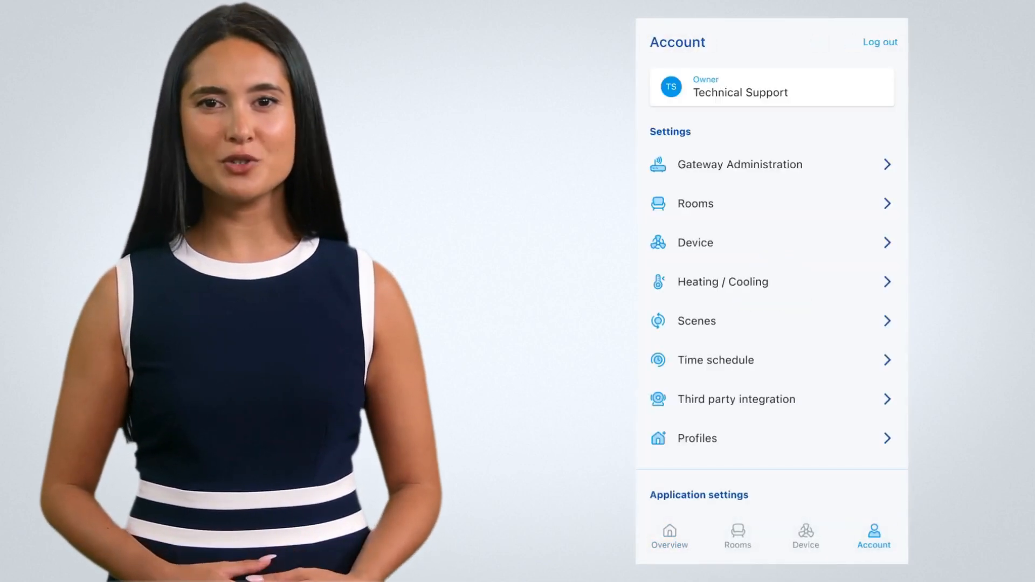
left_click(739, 164)
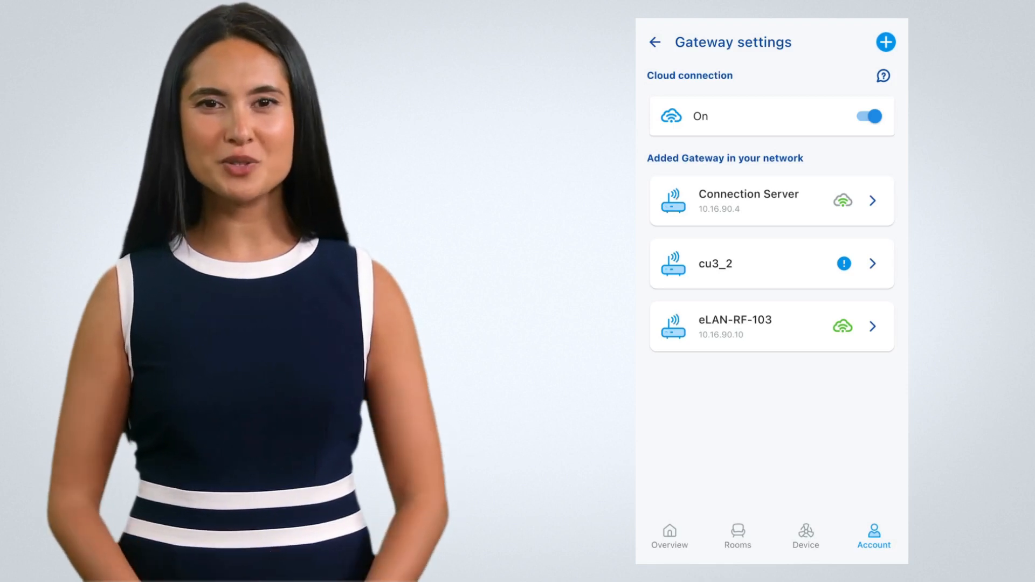
left_click(886, 42)
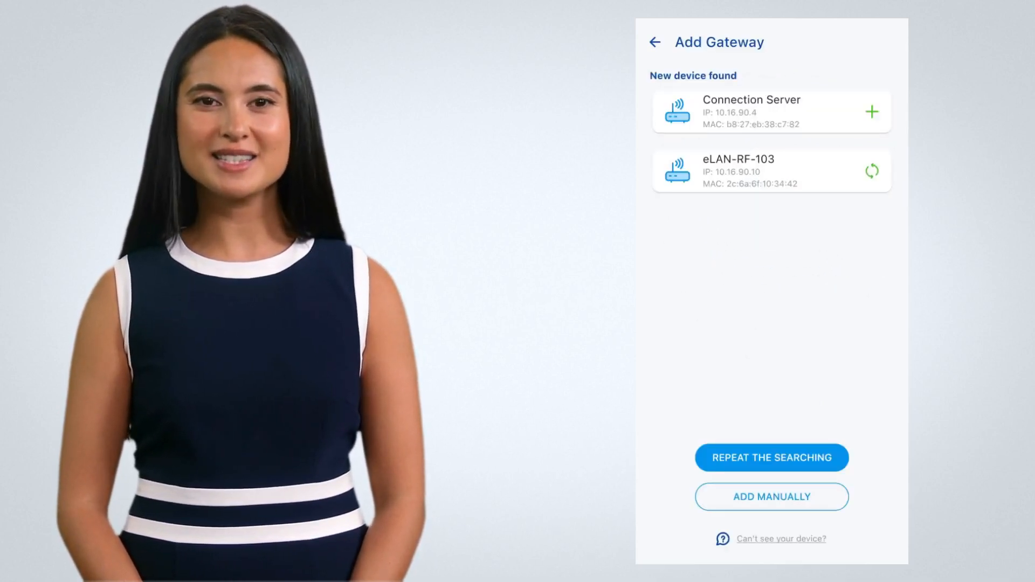
left_click(771, 496)
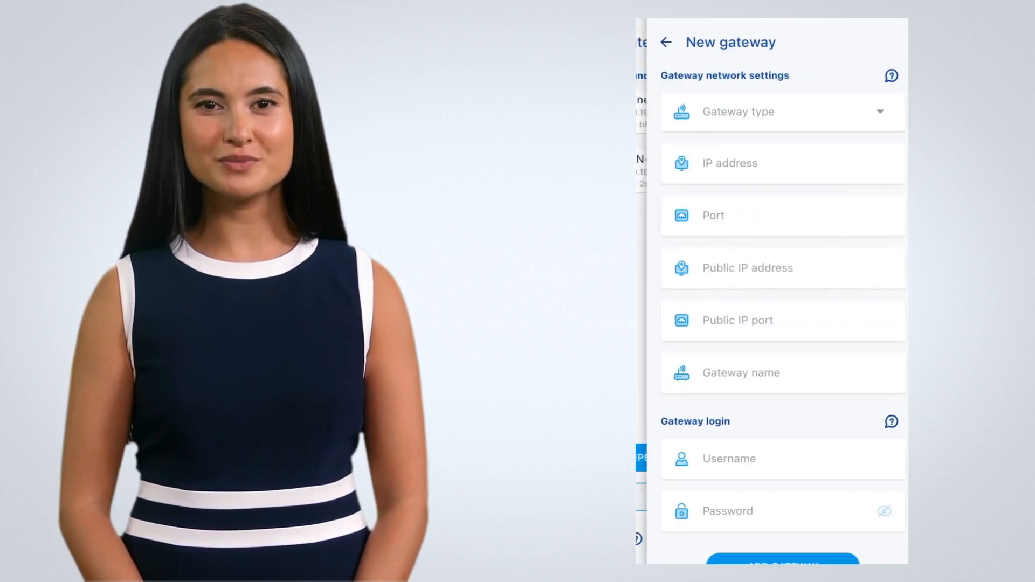
Add a CU gateway at IP 10.16.90.3 named Bus CU 1
left_click(781, 111)
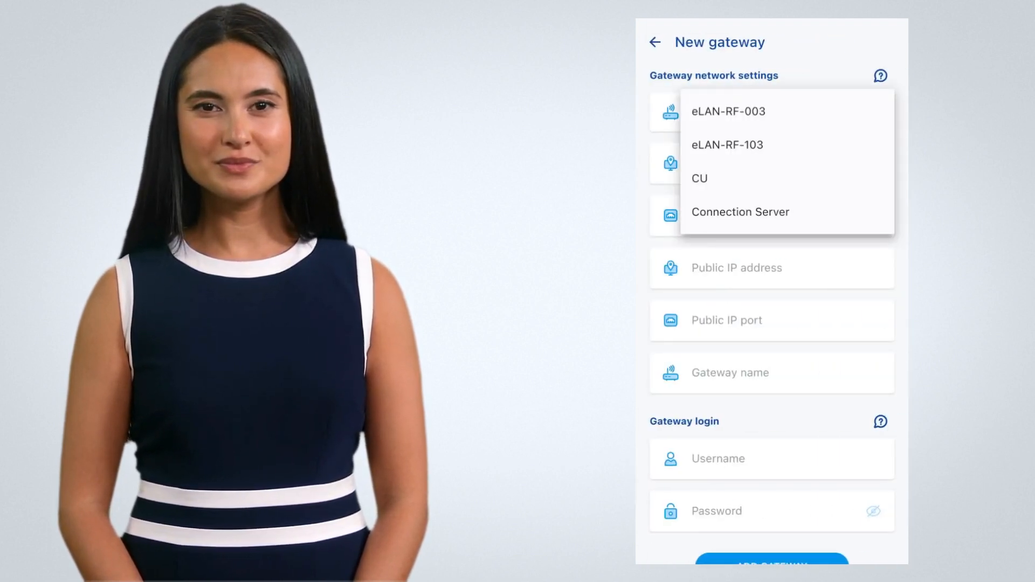
left_click(699, 178)
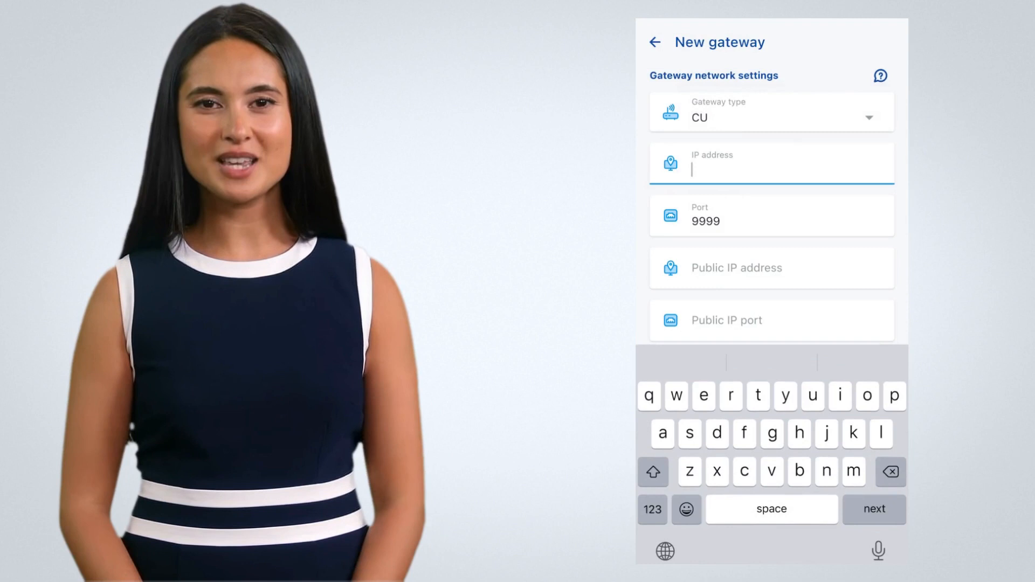
type("10.16.90.3")
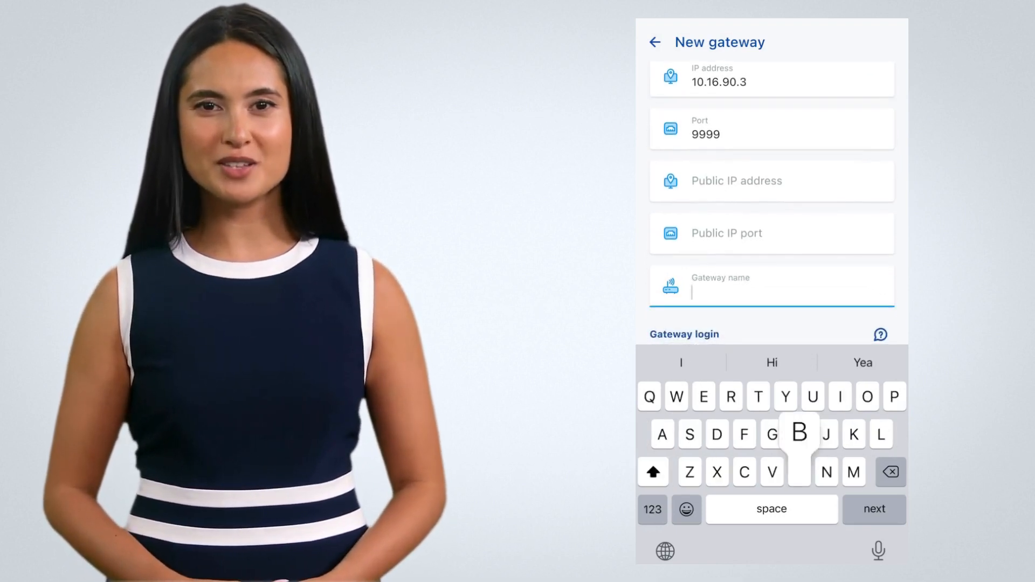
type("Bus")
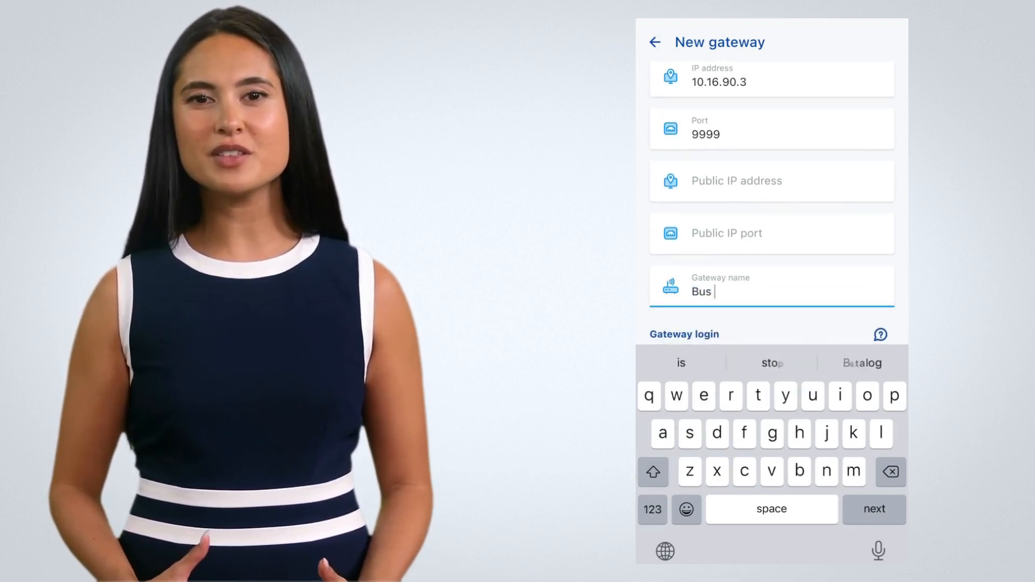
type("CU 1")
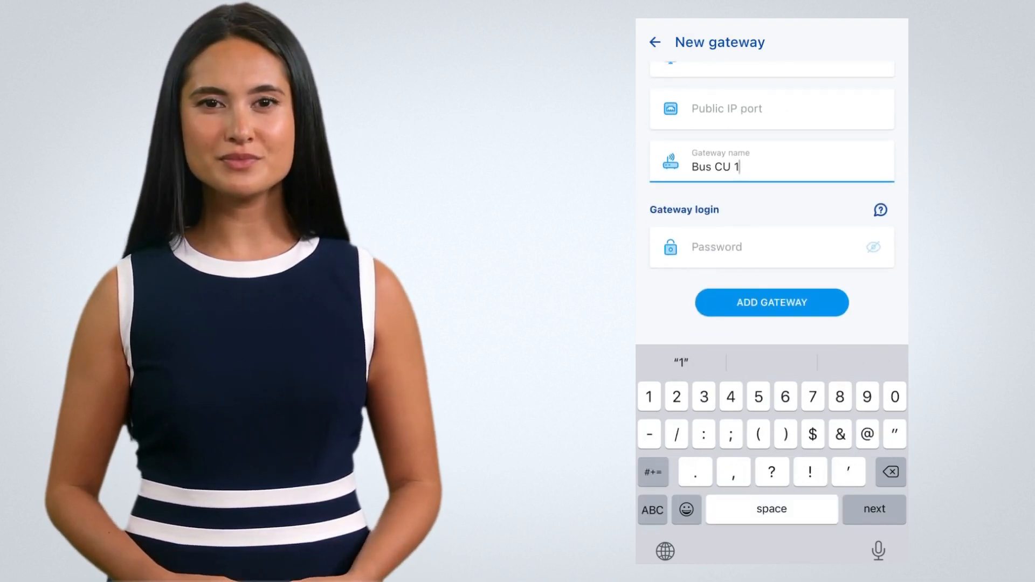
left_click(771, 302)
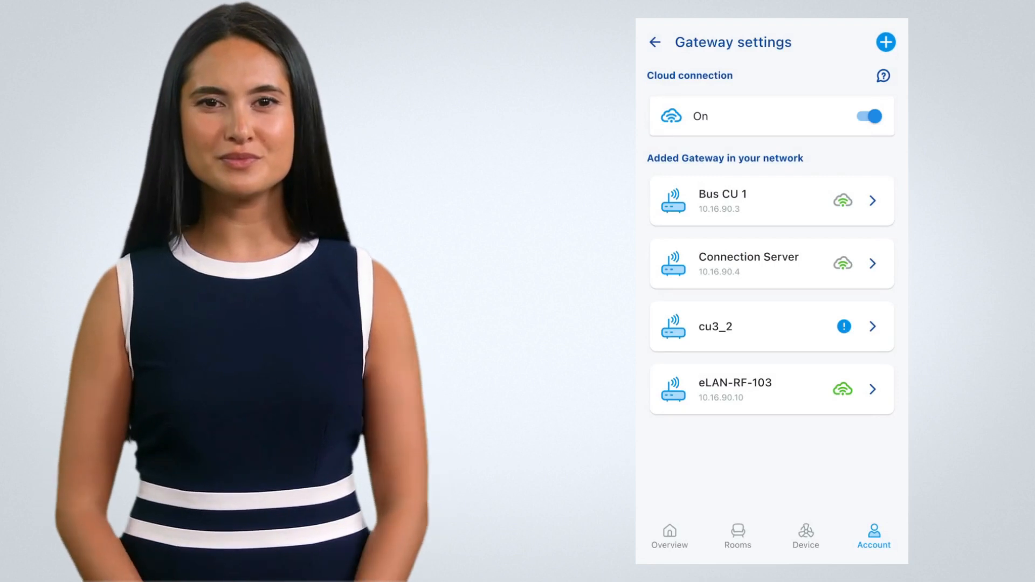
Switch off the Light in iNELS BUS Room 1 from the Rooms tab
left_click(738, 536)
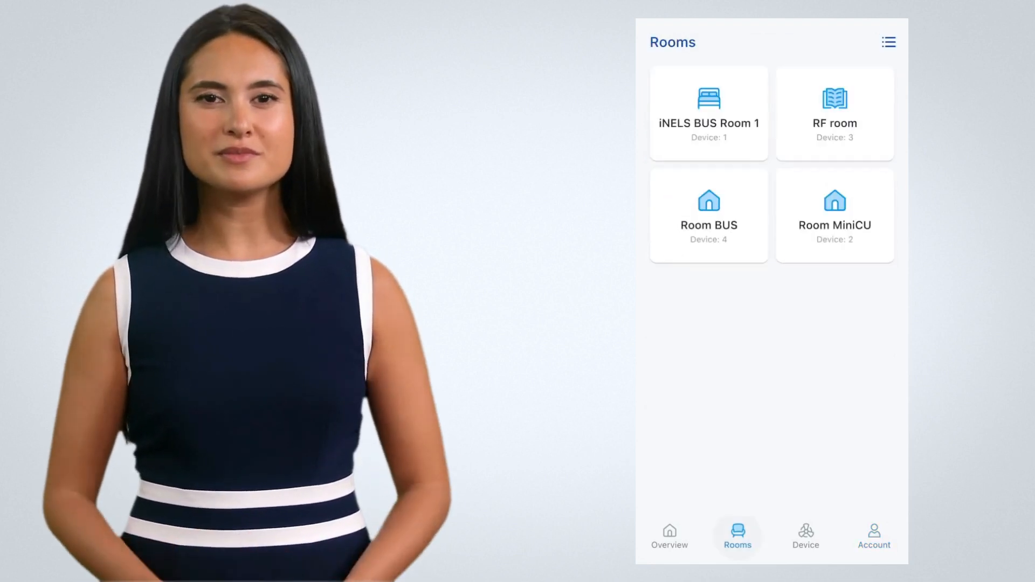
left_click(708, 112)
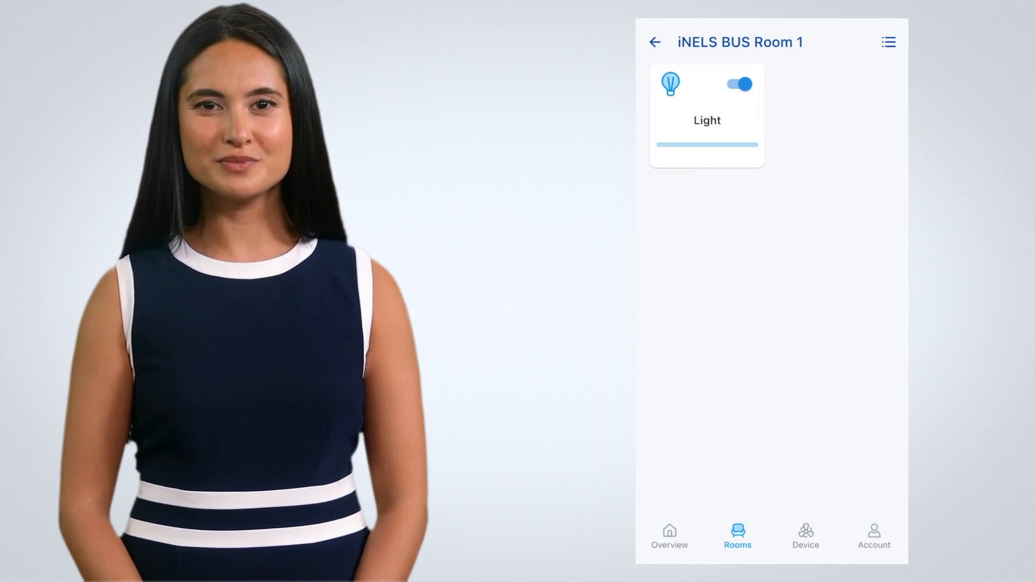
left_click(737, 84)
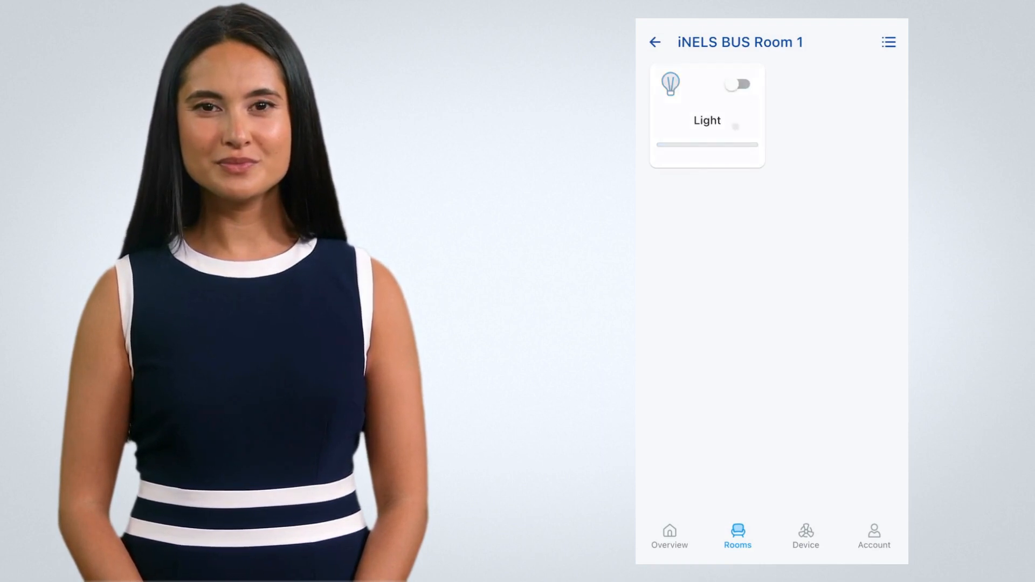
Return to Overview and bring up the Account gateway settings
left_click(668, 535)
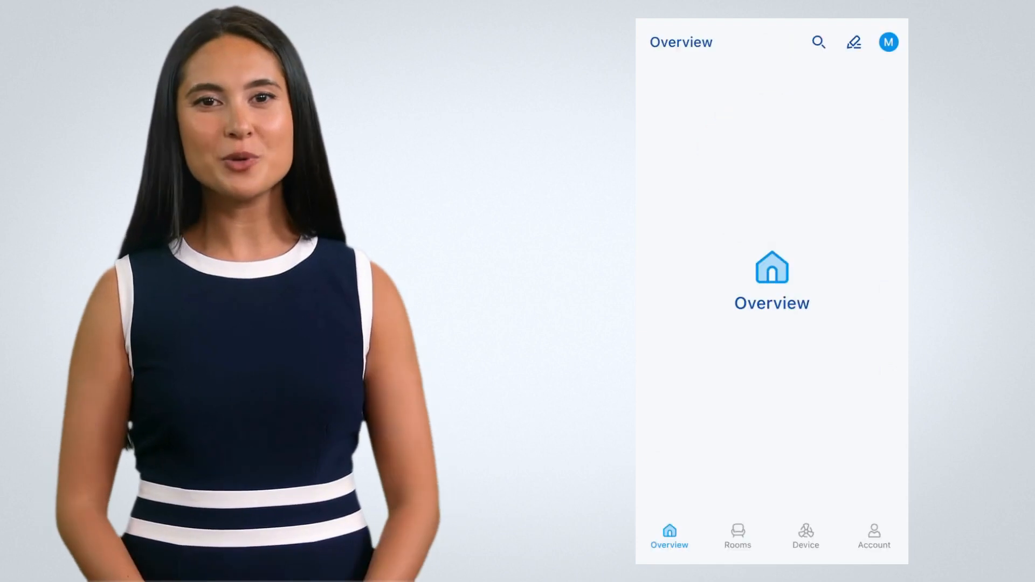
left_click(872, 535)
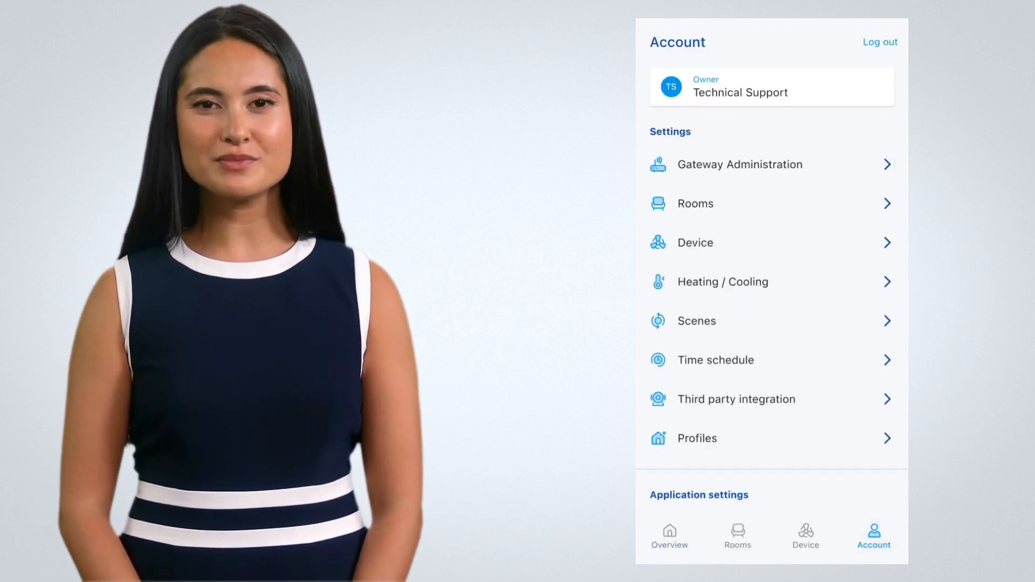
left_click(740, 164)
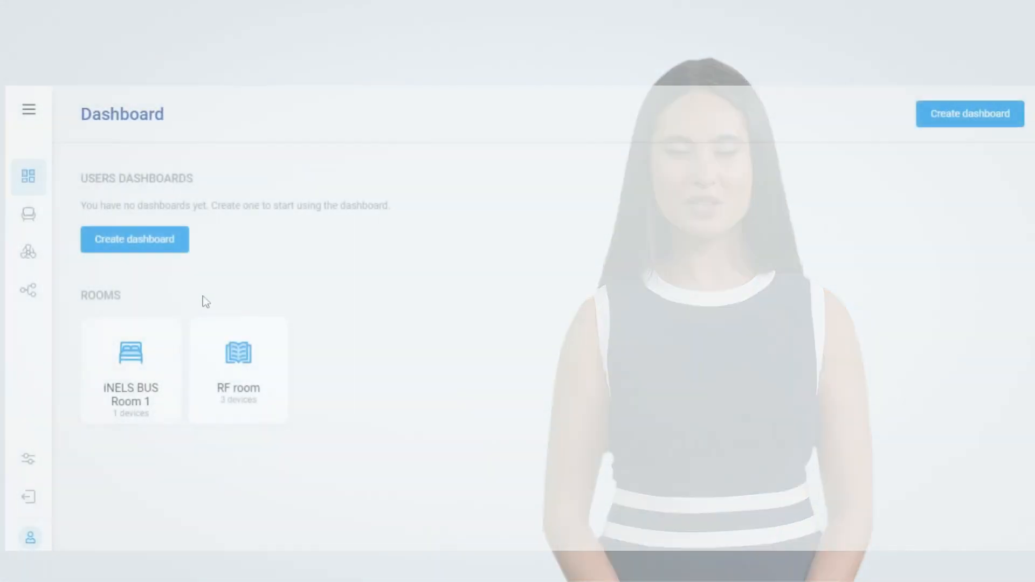
Name the new dashboard My Dashboard and choose the Bedroom icon
left_click(134, 240)
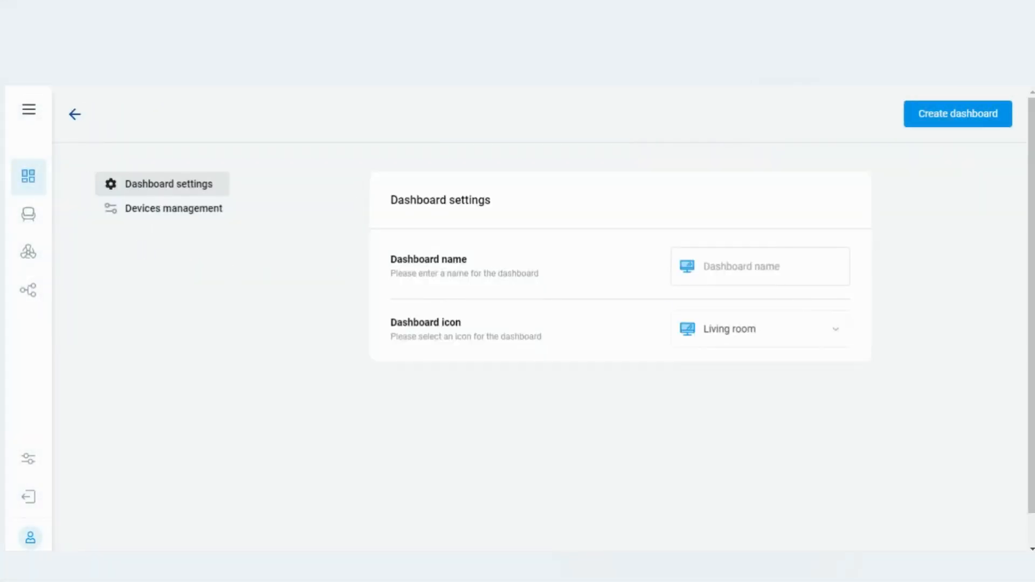
type("My")
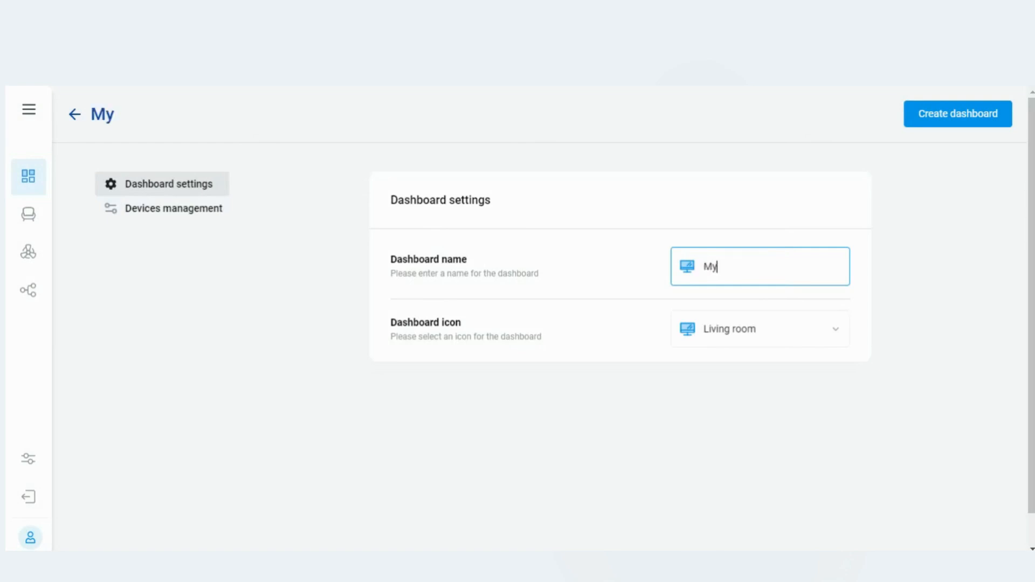
type("Dashbo")
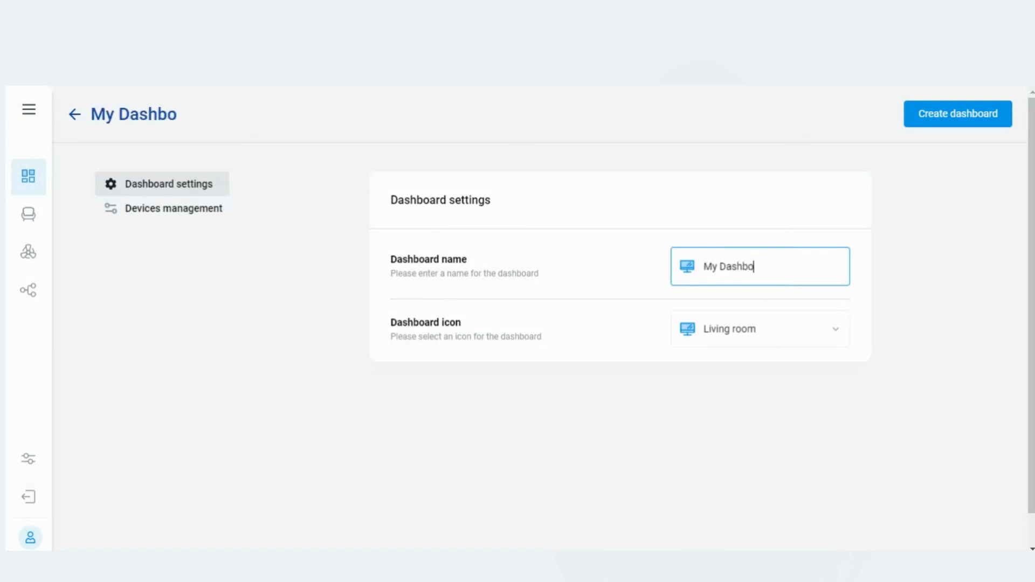
type("ard")
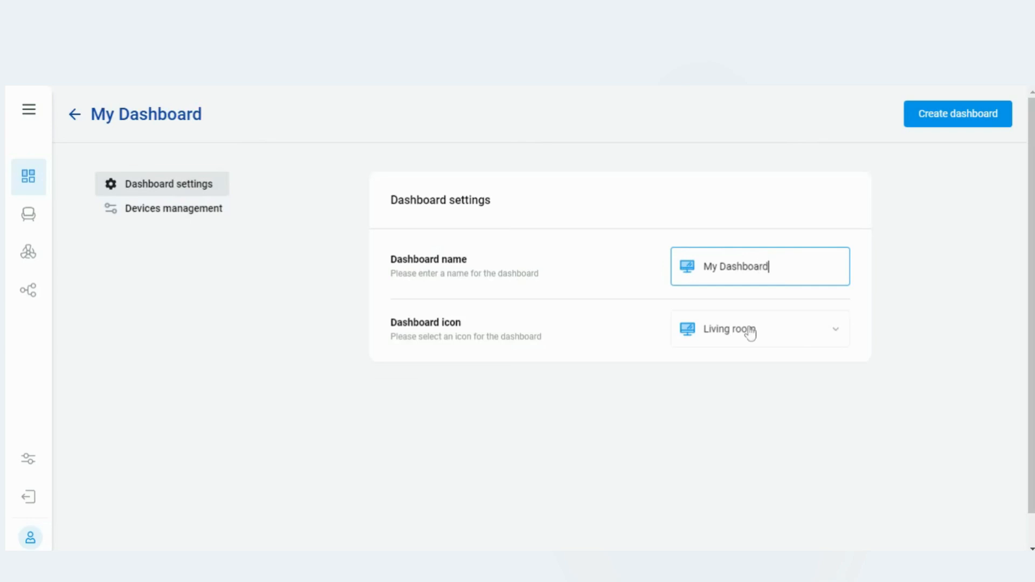
left_click(759, 329)
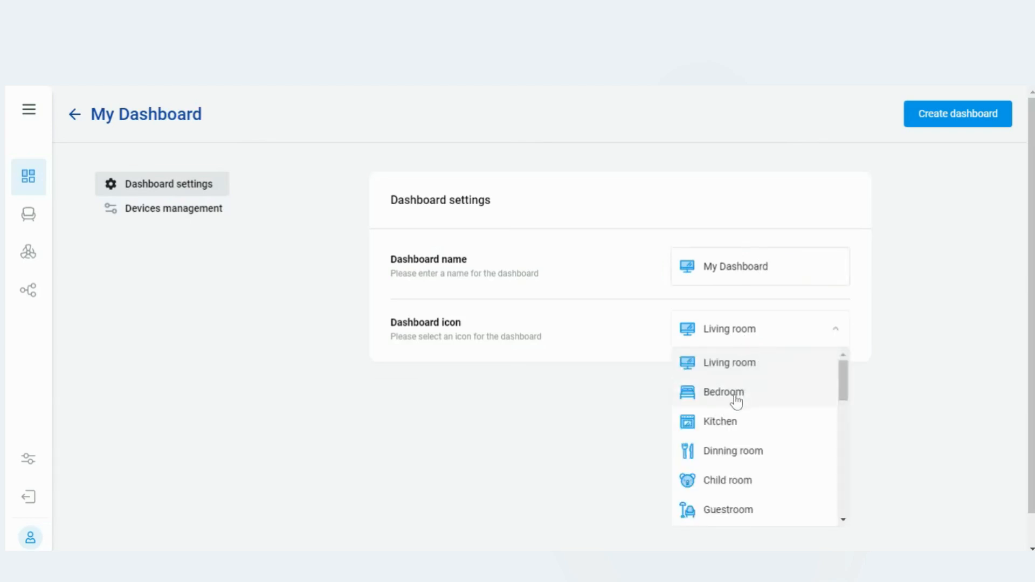
left_click(723, 392)
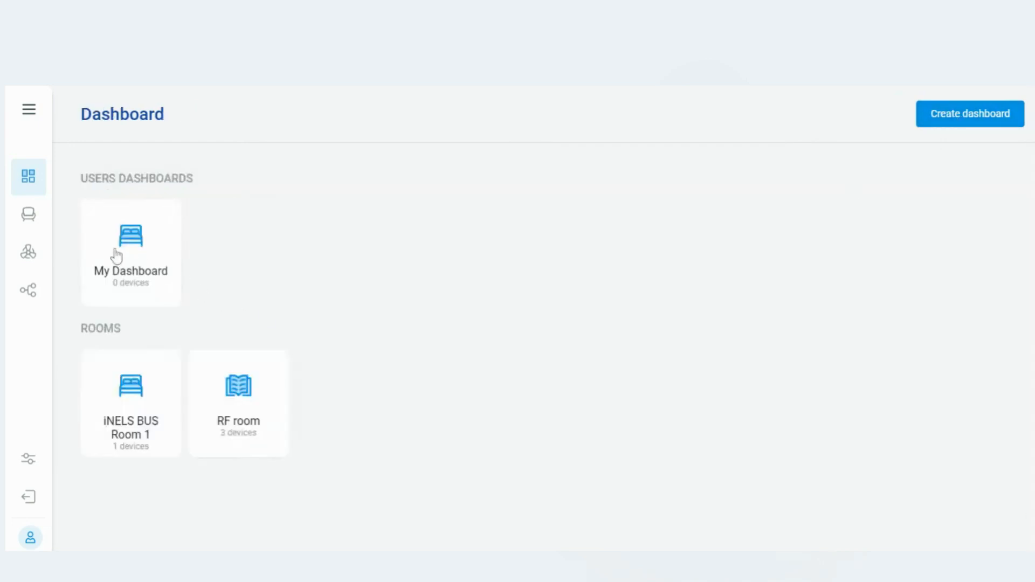
Add all four devices to My Dashboard via Devices management and save it
left_click(130, 252)
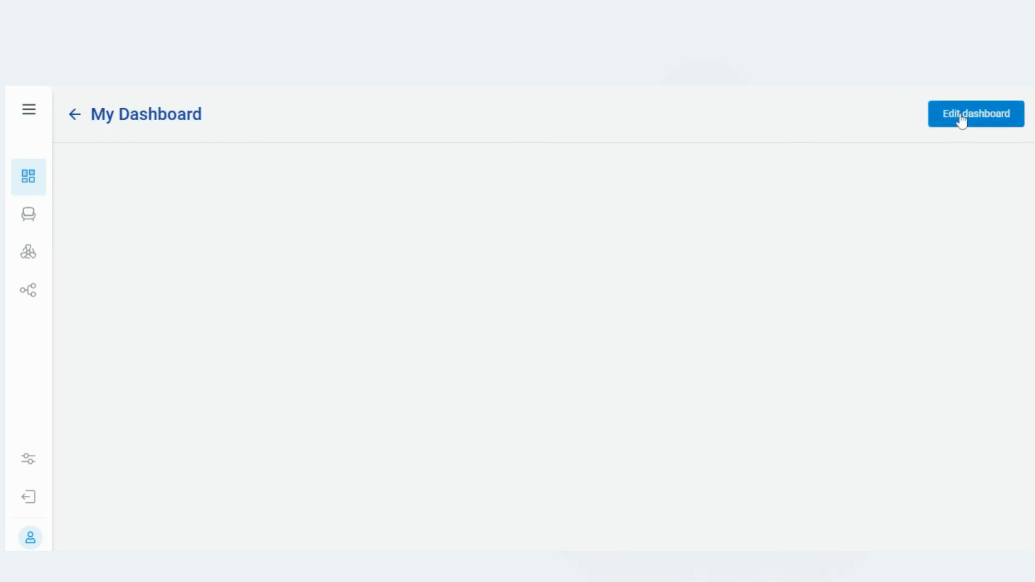
left_click(975, 113)
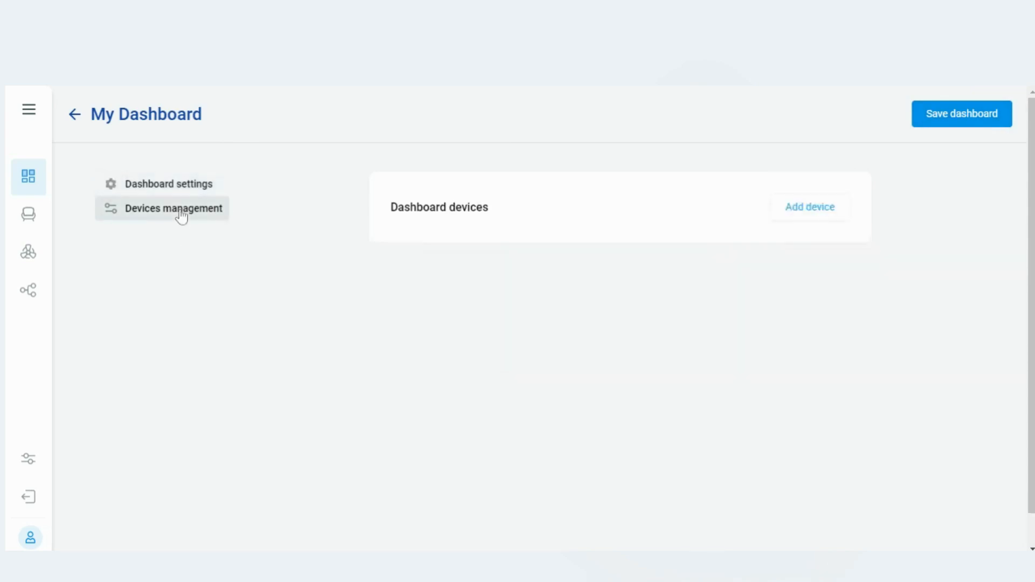
left_click(809, 207)
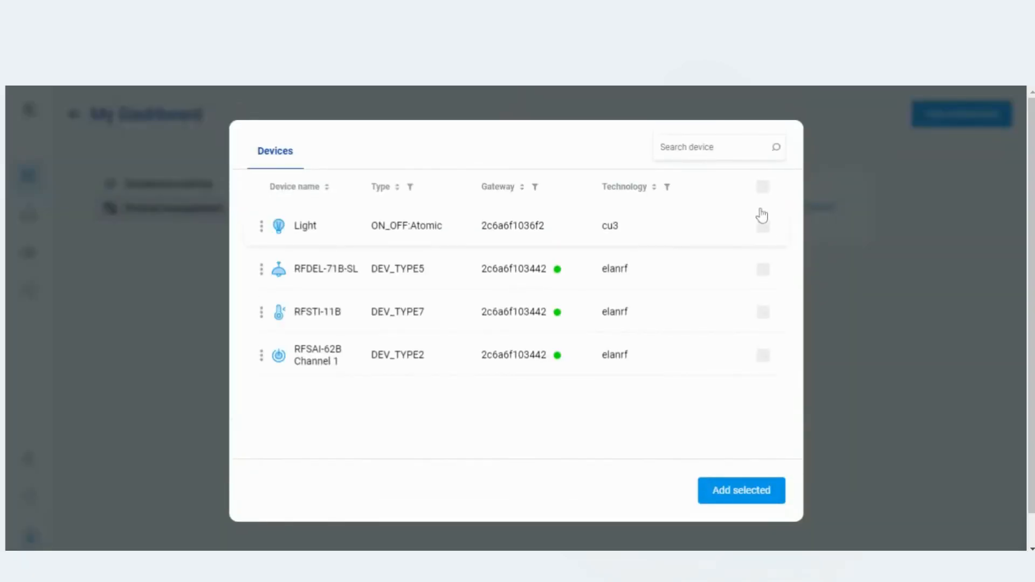
left_click(763, 186)
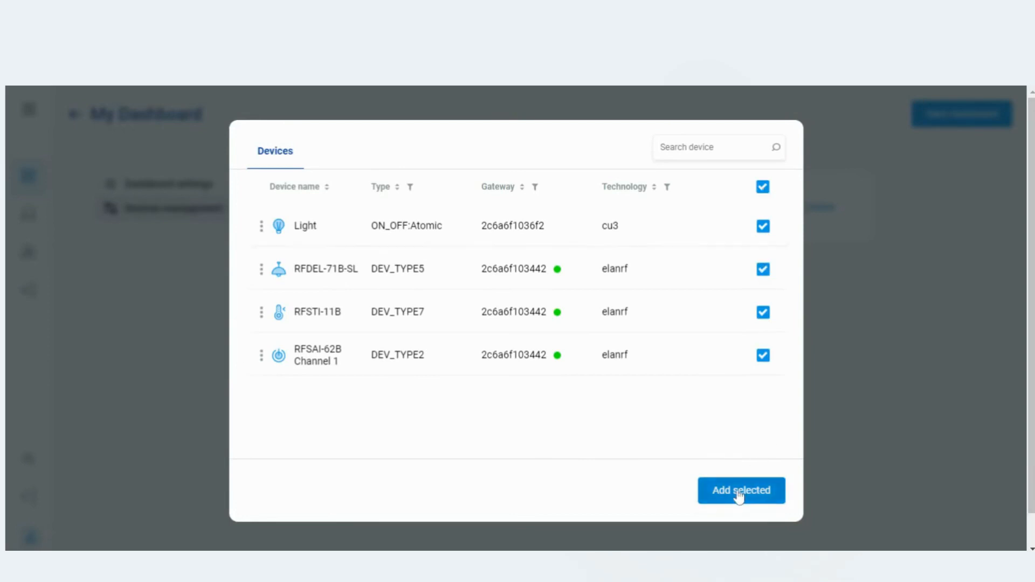
left_click(740, 491)
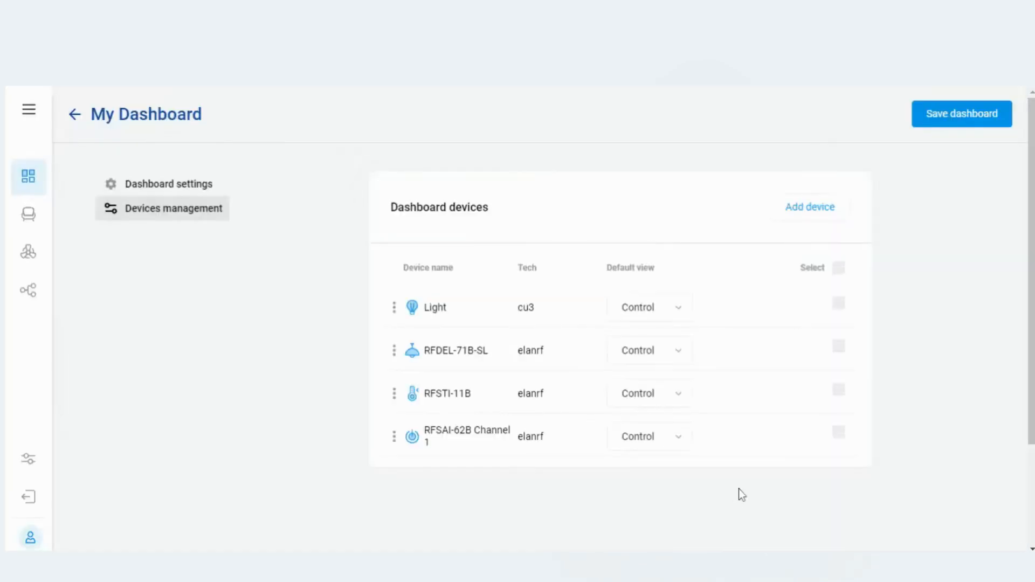
left_click(960, 113)
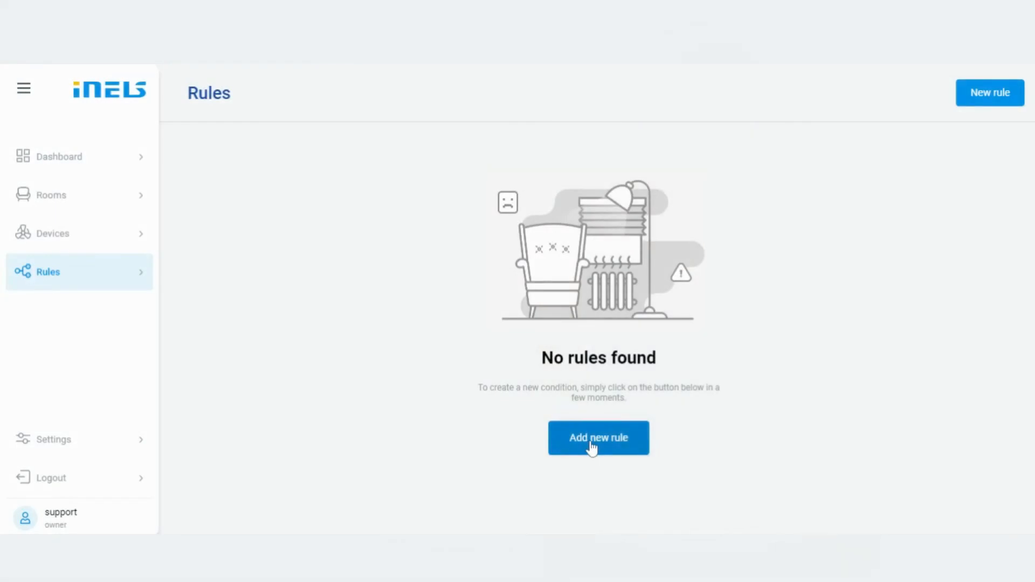
Create Rule 001 with Light as its condition device
left_click(597, 438)
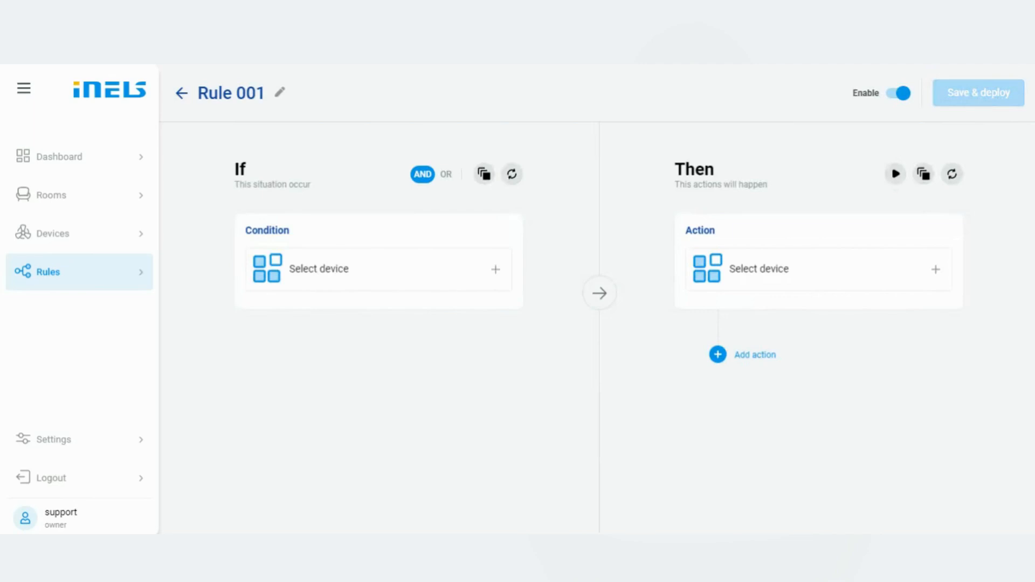
mouse_move(460, 379)
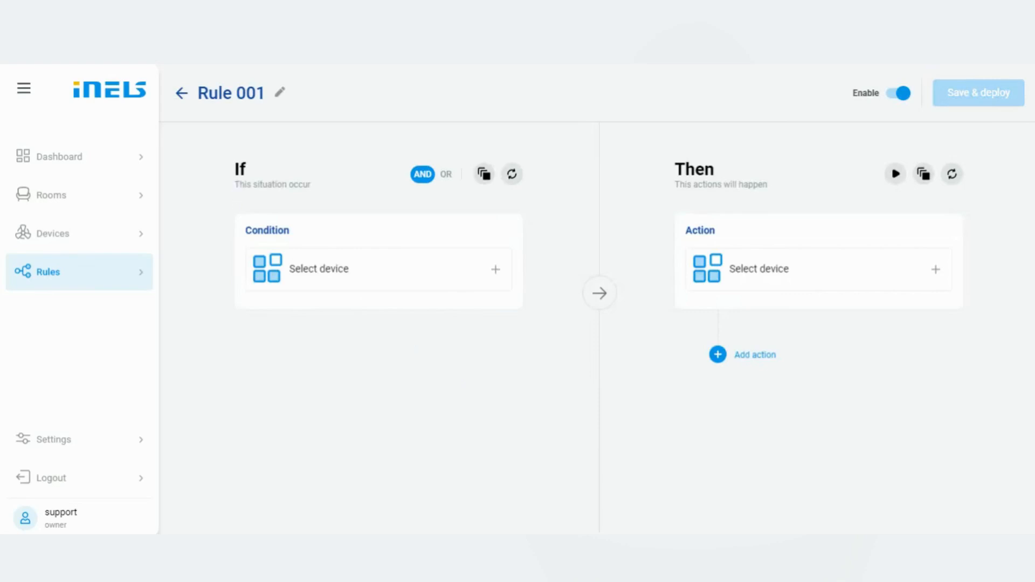
mouse_move(581, 310)
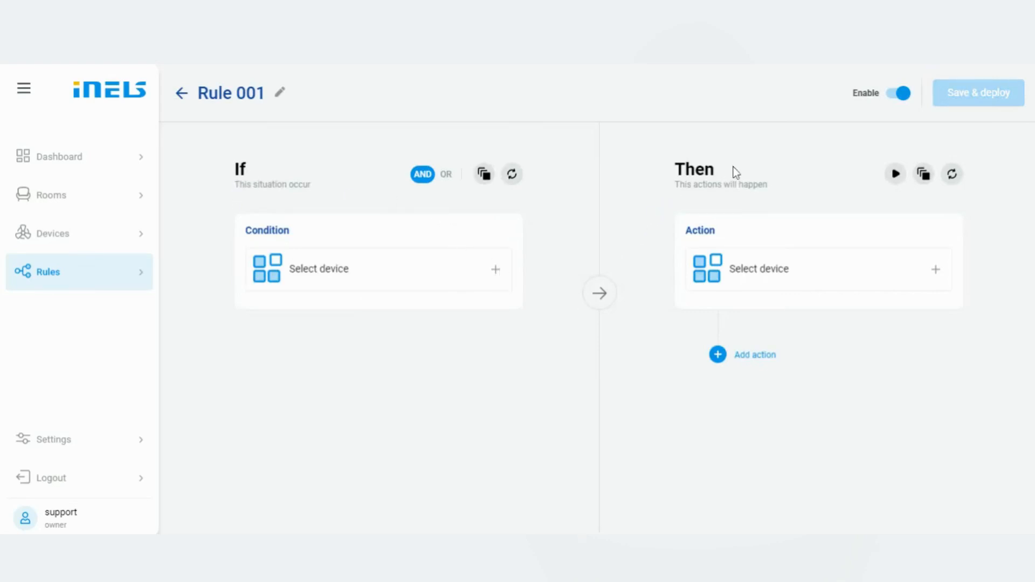
mouse_move(384, 272)
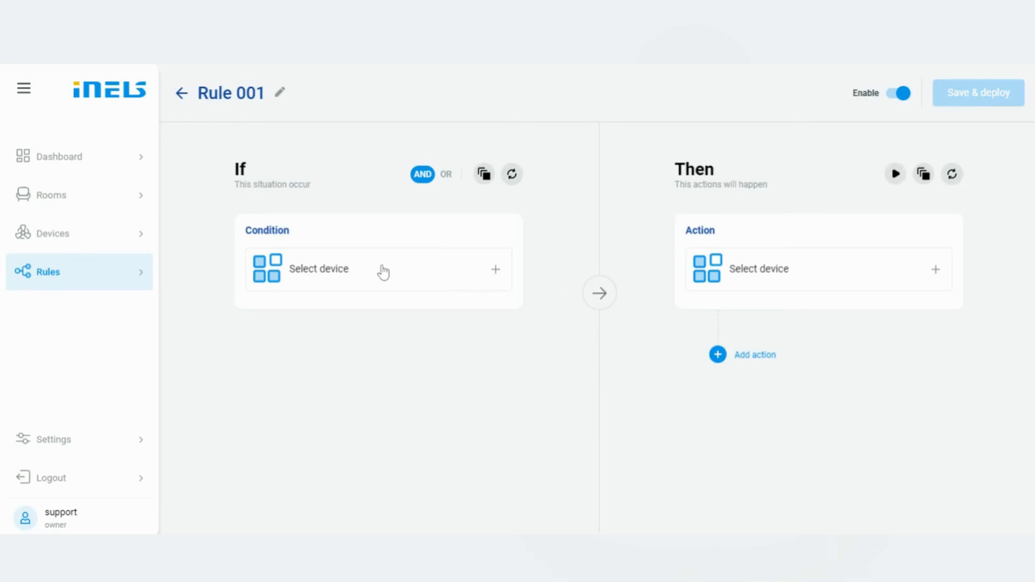
left_click(319, 269)
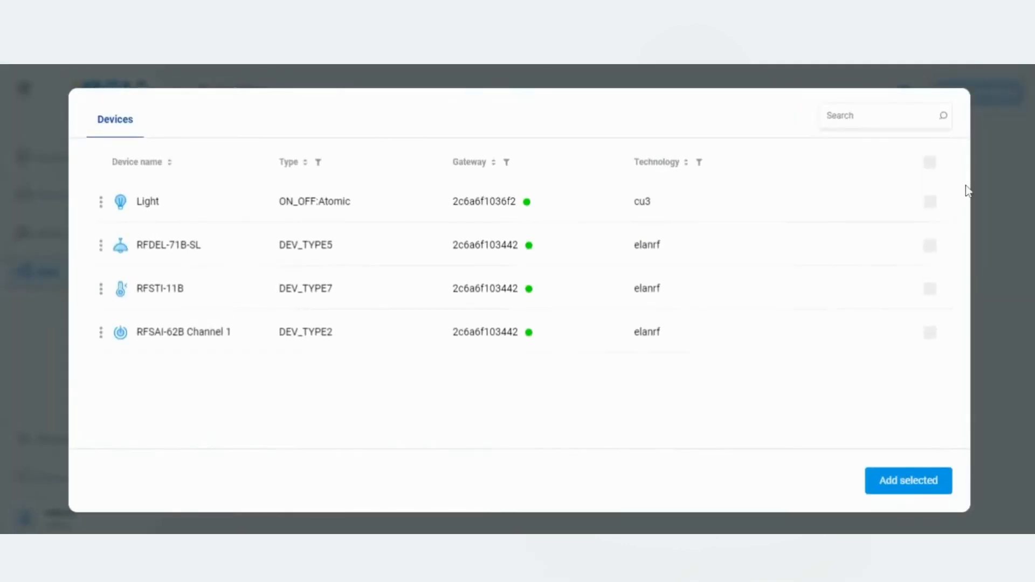
left_click(908, 480)
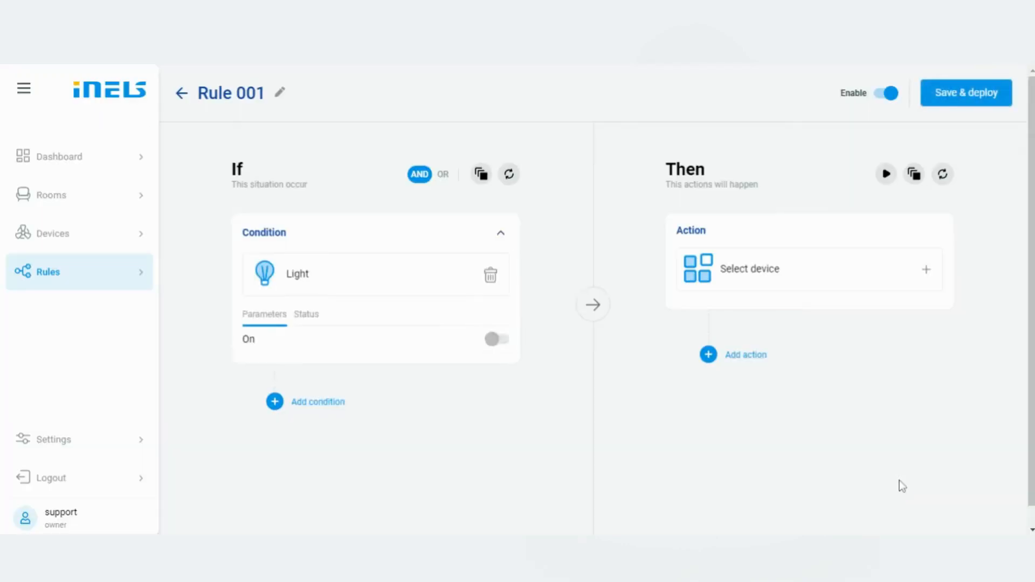
Set RFDEL-71B-SL as the rule's action device
left_click(748, 268)
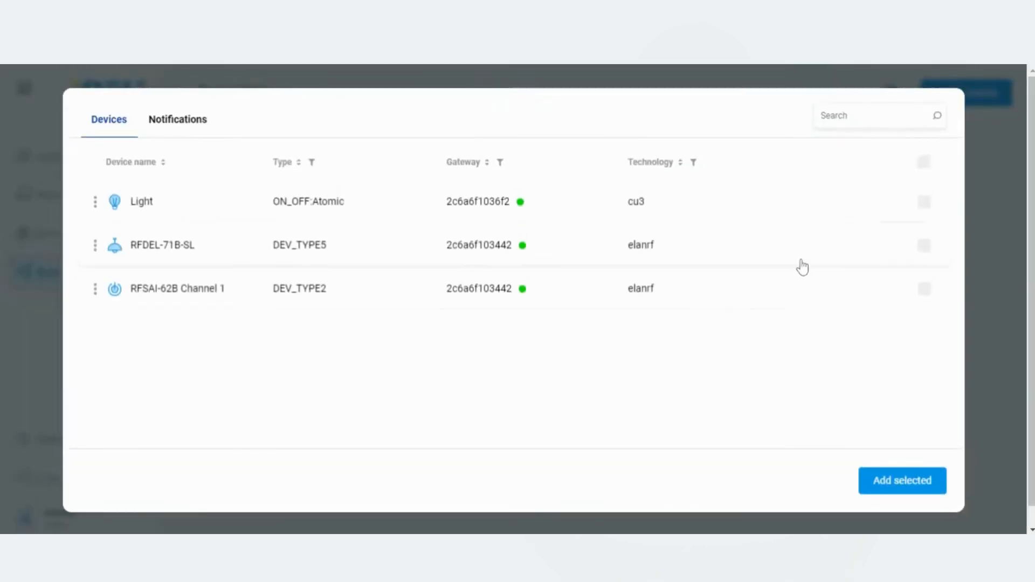
mouse_move(928, 402)
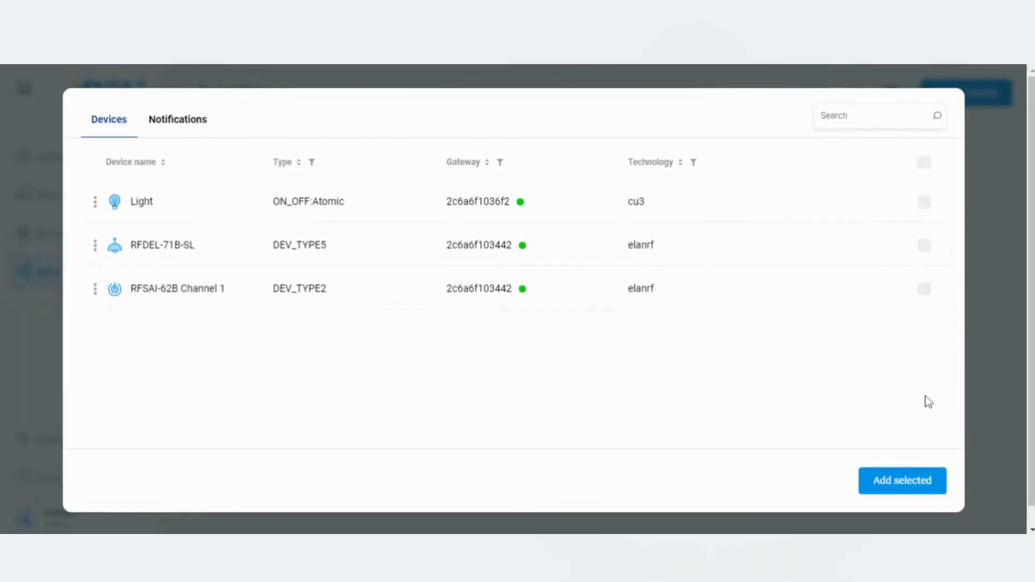
left_click(901, 479)
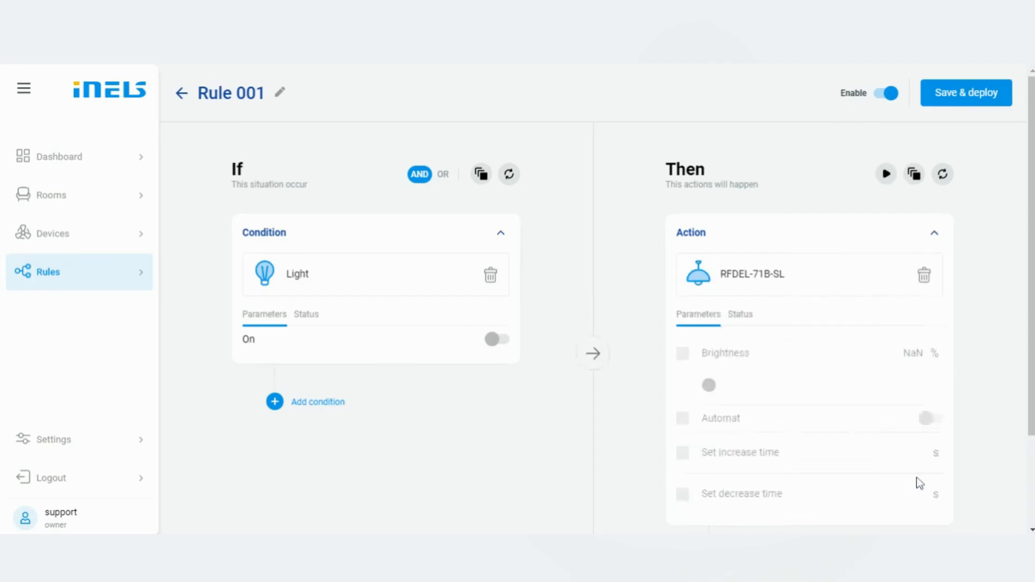
Trigger the rule when Light is on and add RFSAI-62B Channel 1 as a second action
left_click(497, 338)
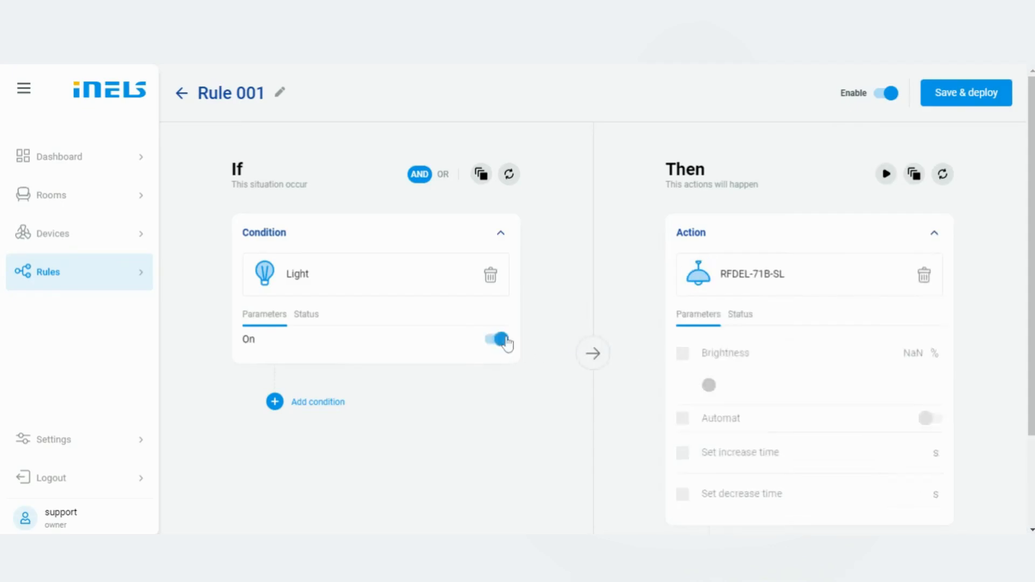
scroll("down", 3)
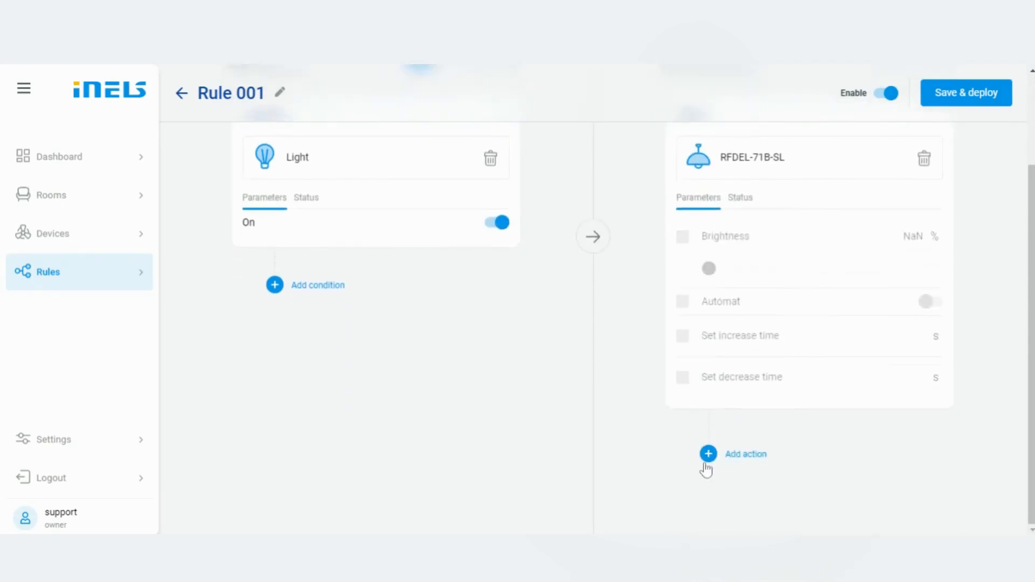
left_click(708, 454)
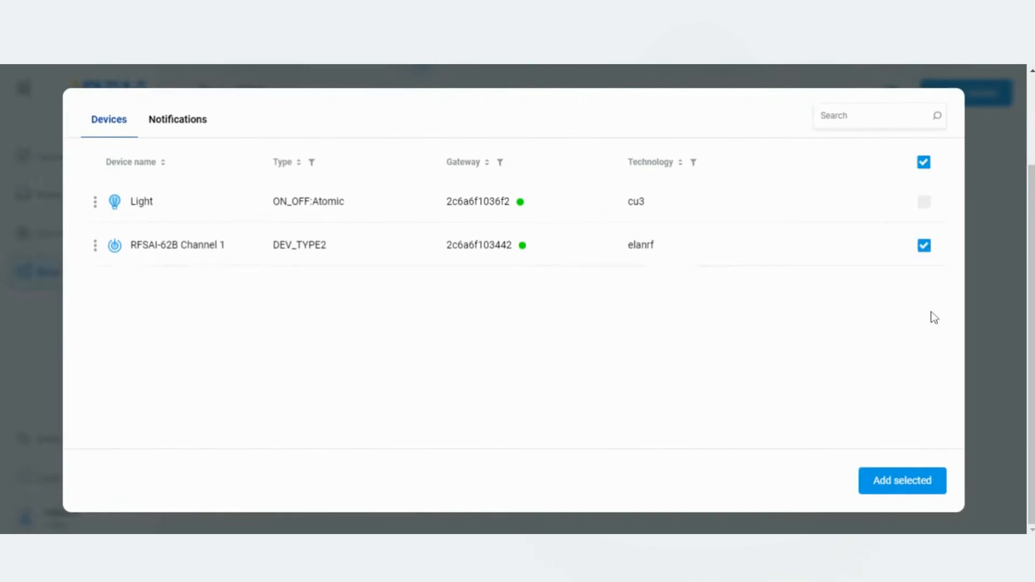
left_click(901, 480)
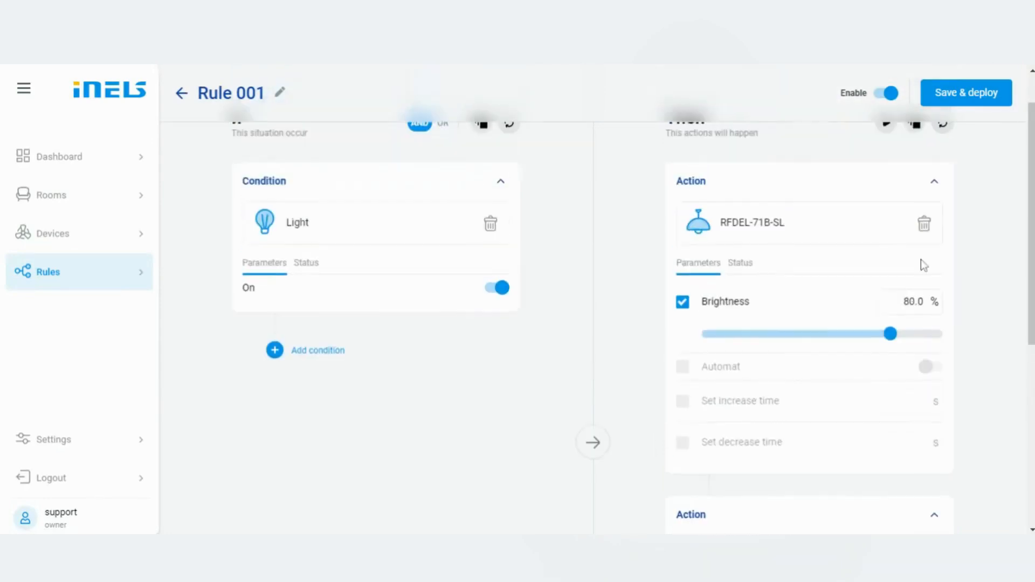
Save and deploy Rule 001, then return to the Rules list
left_click(966, 92)
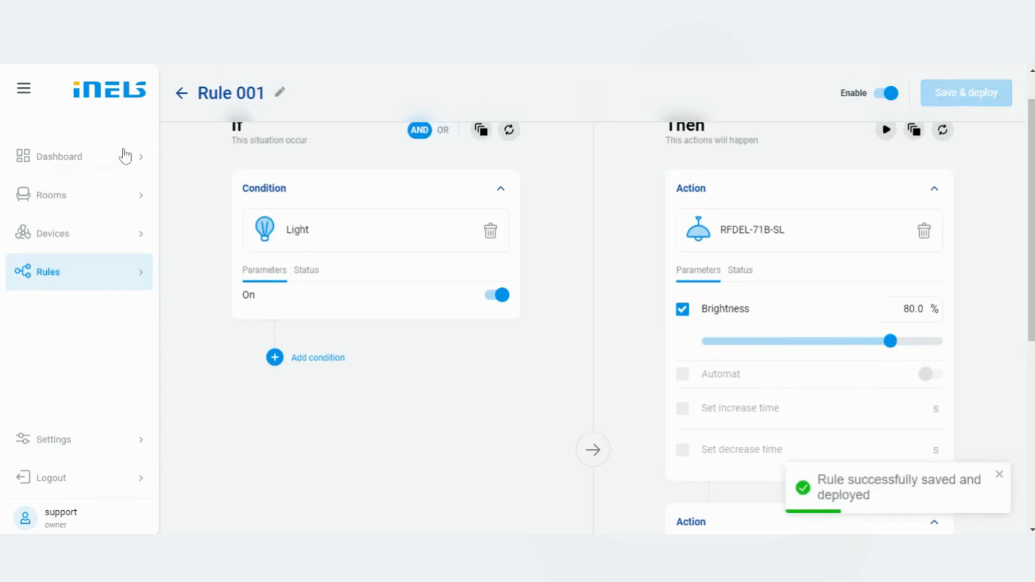
left_click(181, 92)
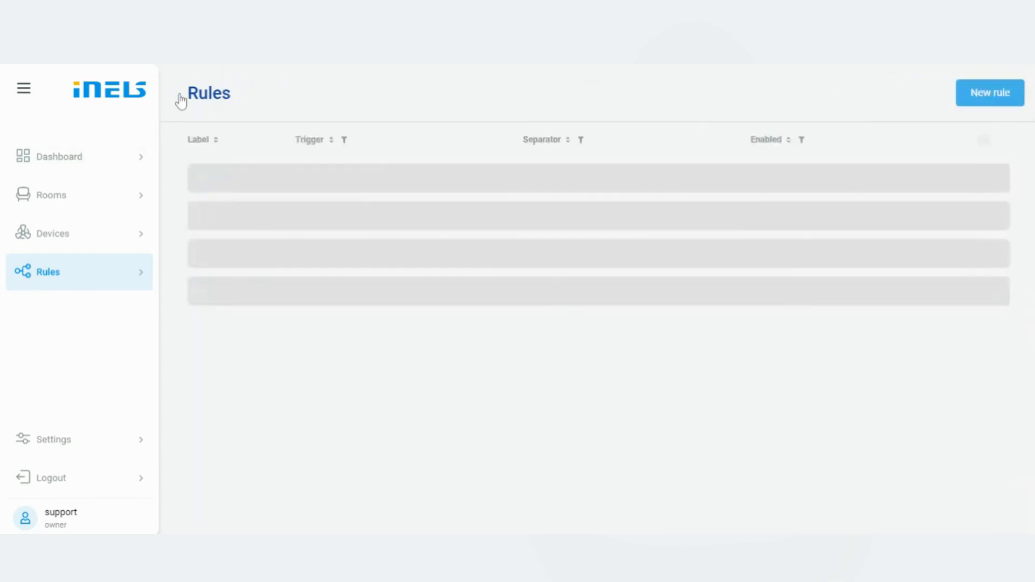